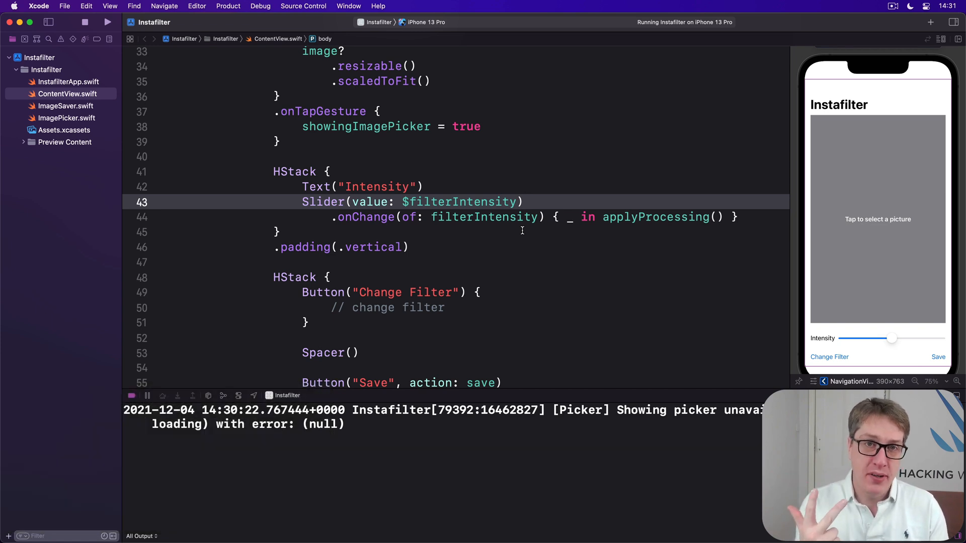
click(520, 201)
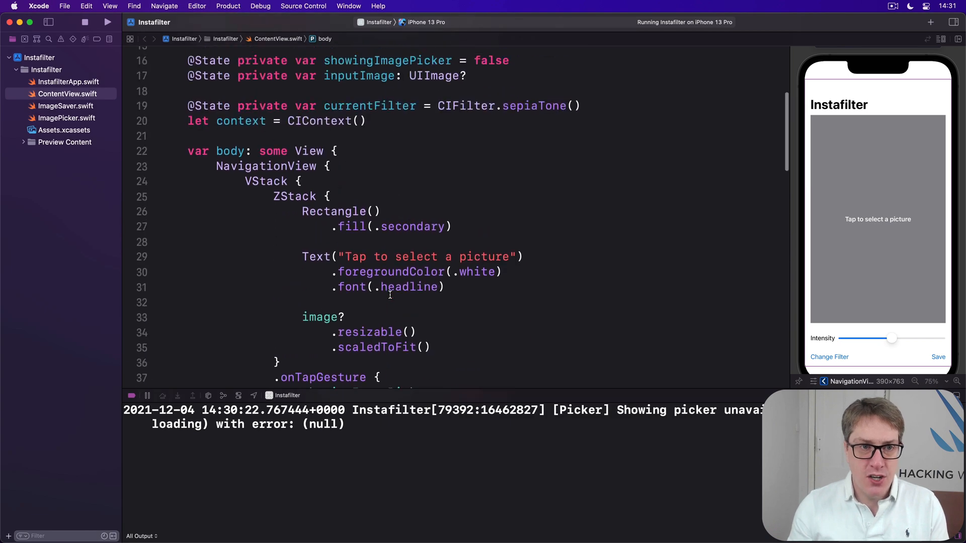
scroll(up, 3)
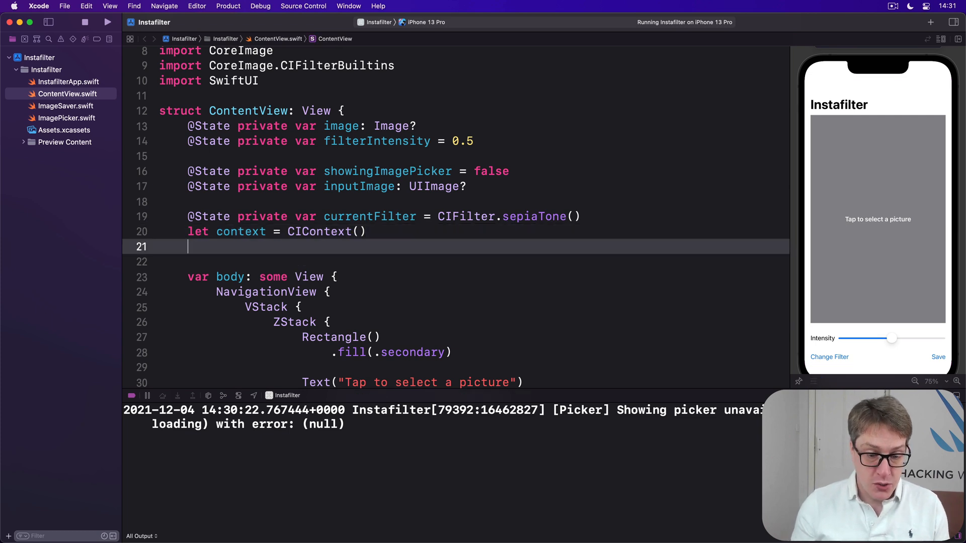
text(@State priv)
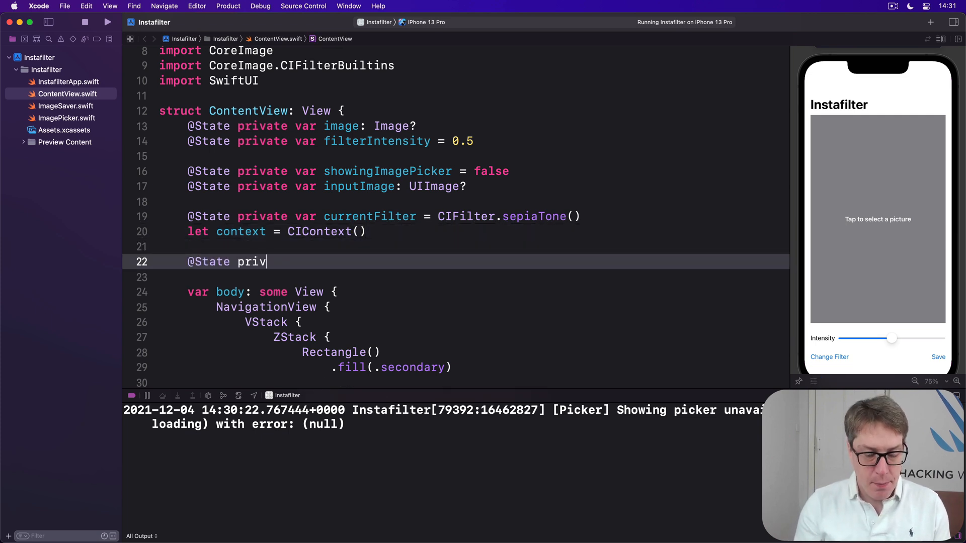
text(ate var showingFilt)
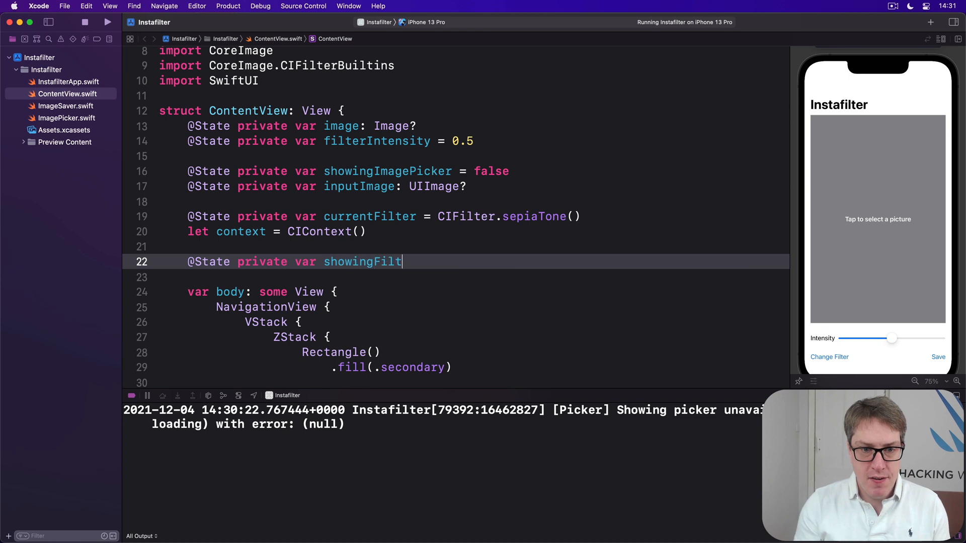
text(erSheet = false)
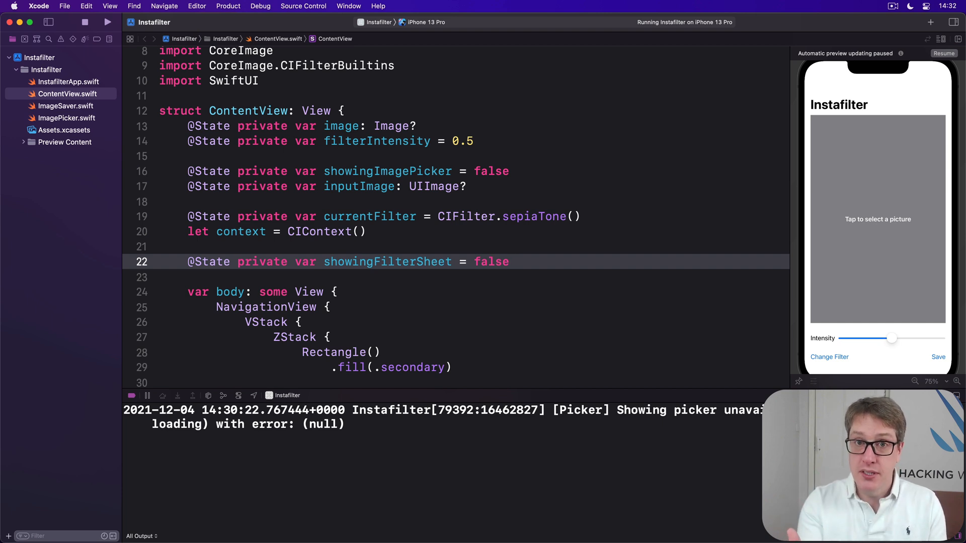
click(510, 262)
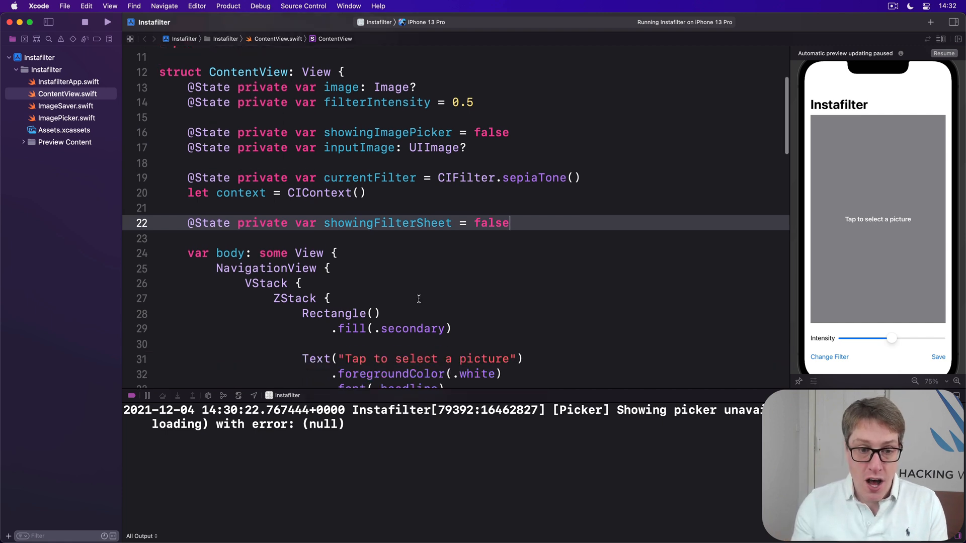
- Attach .confirmationDialog("Select a filter", isPresented: $showingFilterSheet) with a placeholder comment, and set showingFilterSheet = true in Change Filter
scroll(down, 3)
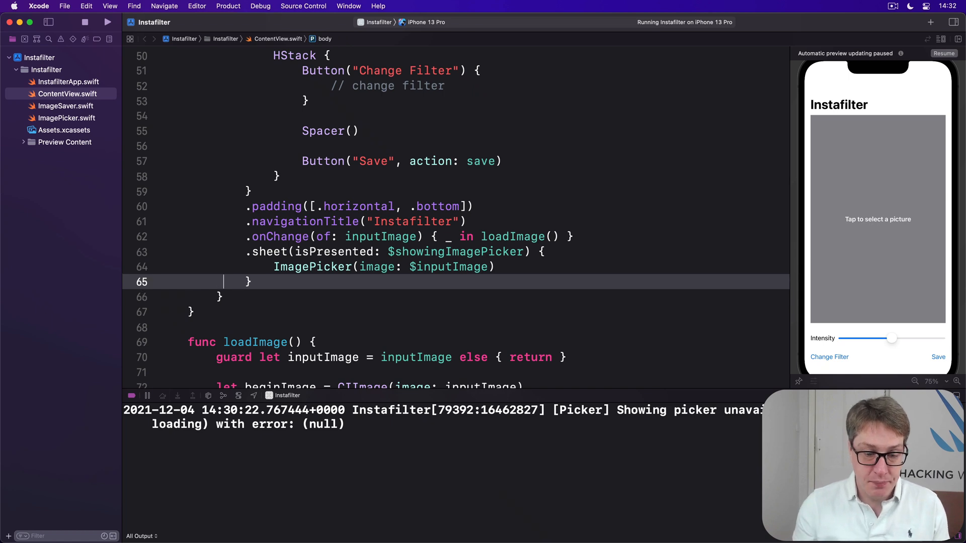
text(.confirmationDialog("S)
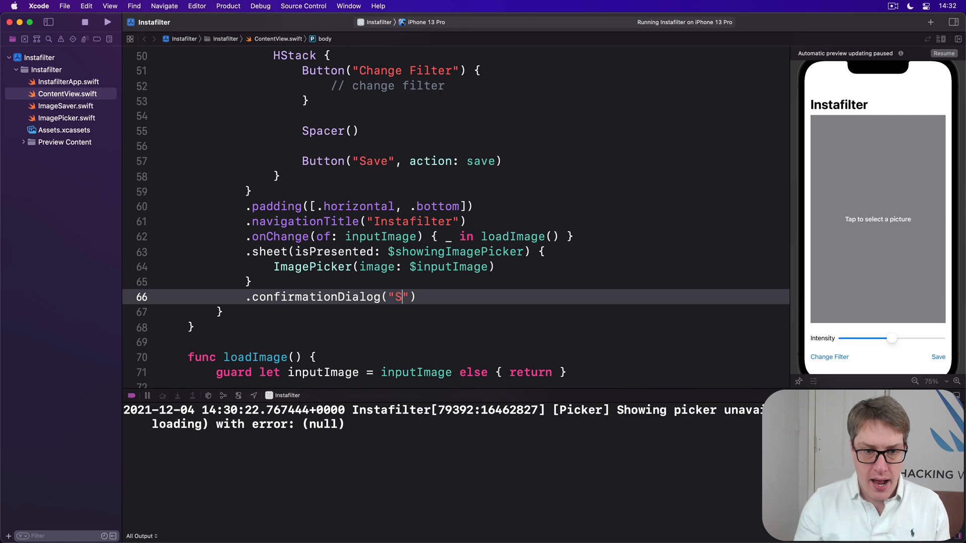
text(elect a filter)
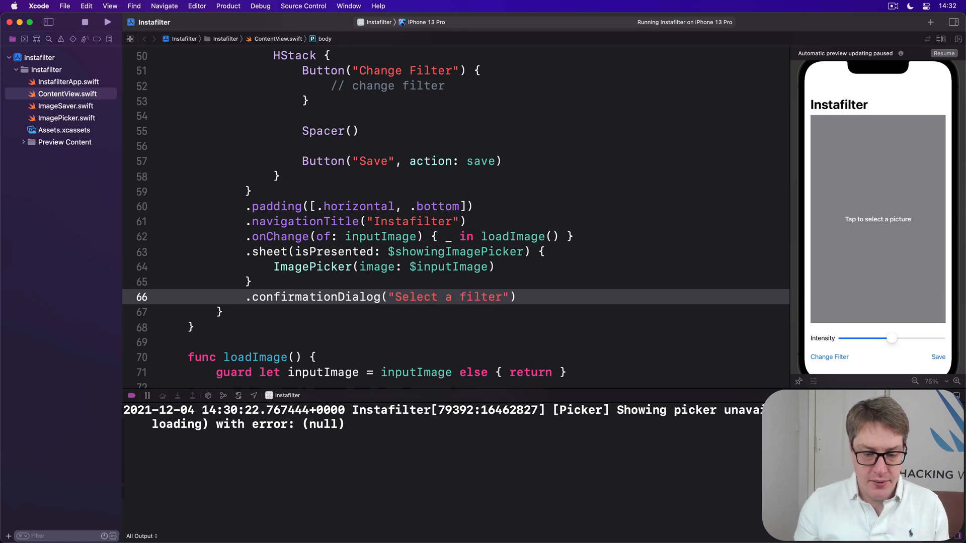
text(,)
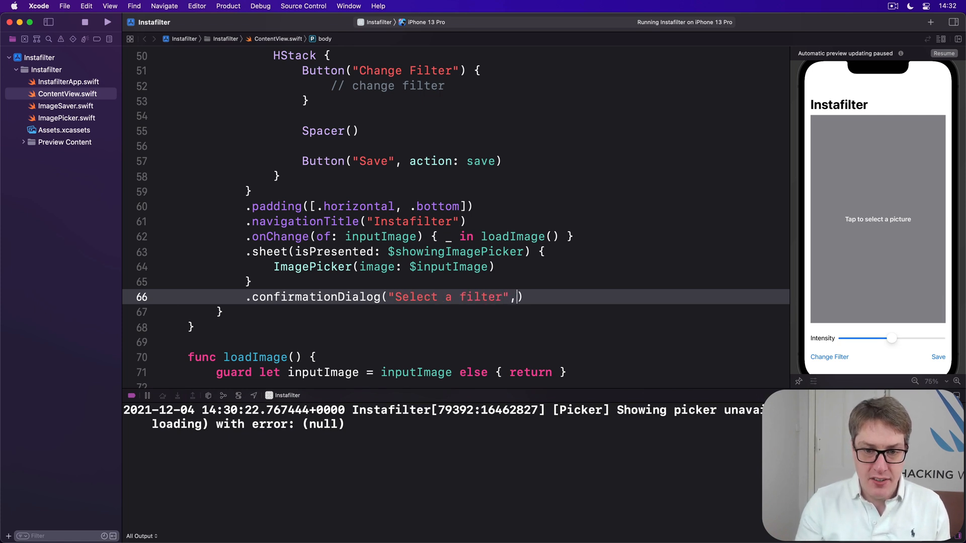
text(isPresented: $)
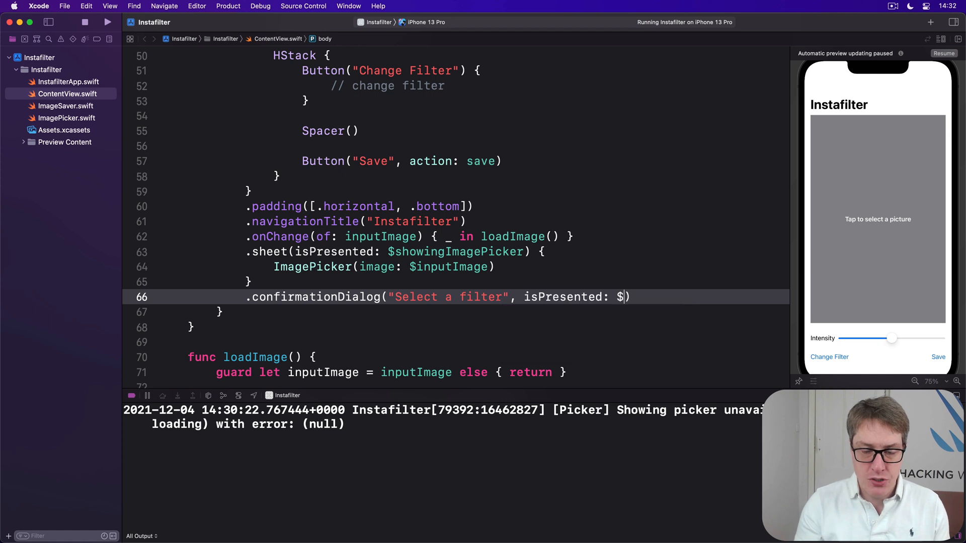
text(showingFilterSheet)
text(// di)
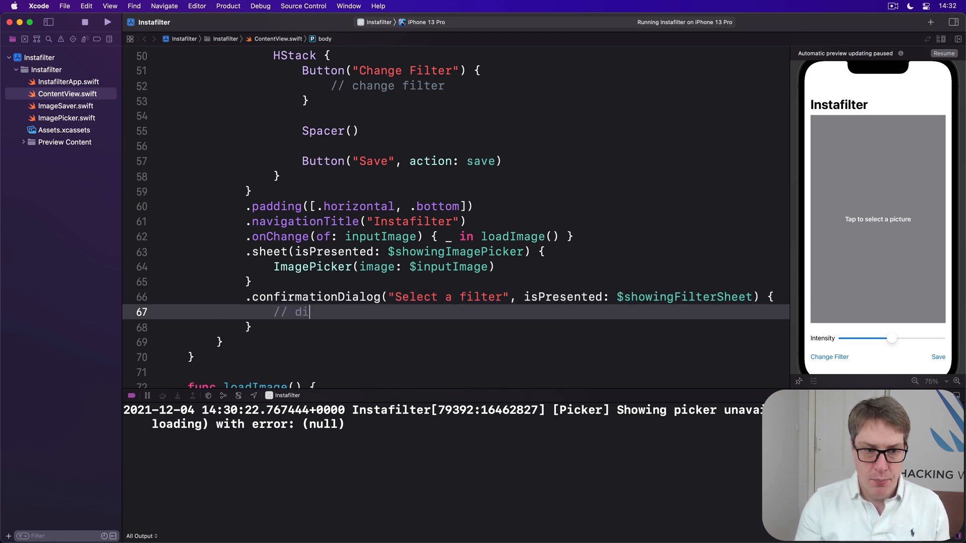
text(alog here)
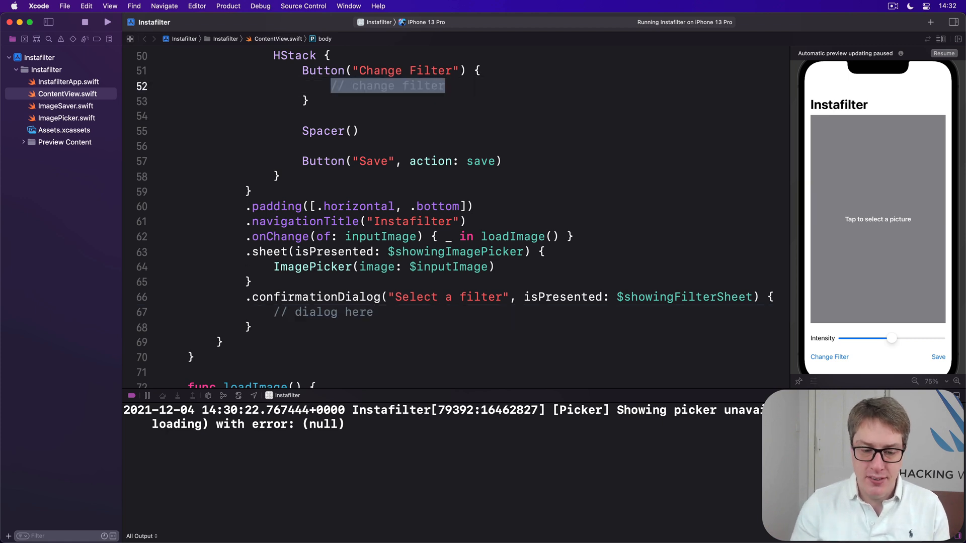
text(showingF)
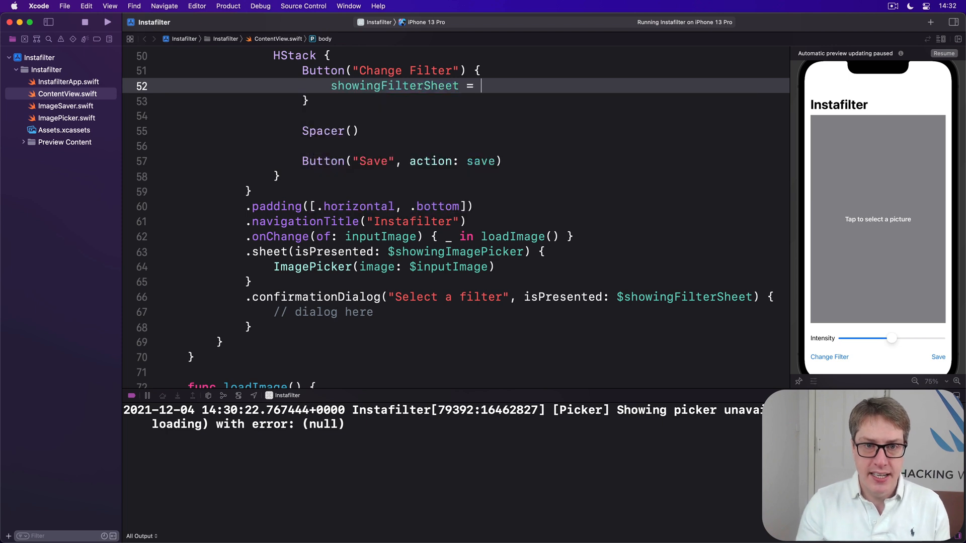
text(true)
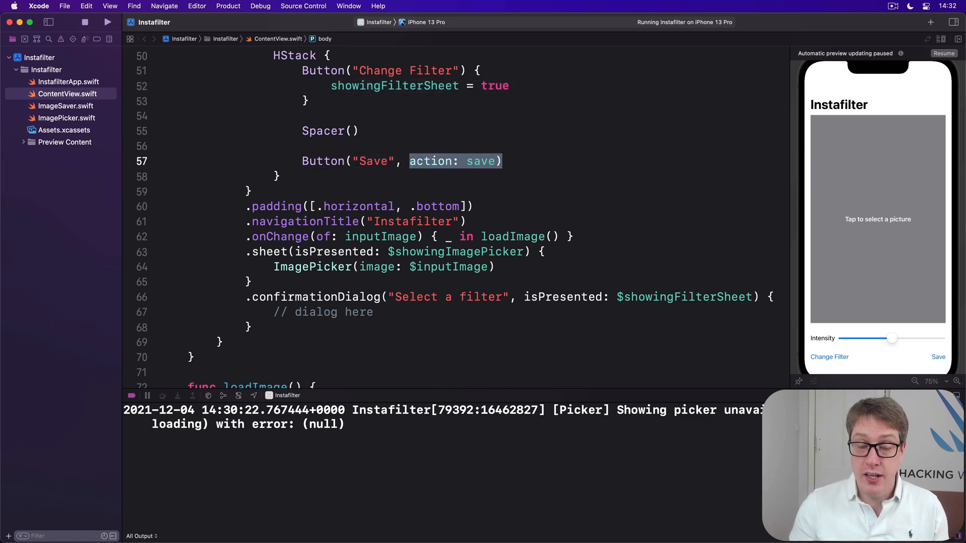
mouse_move(406, 149)
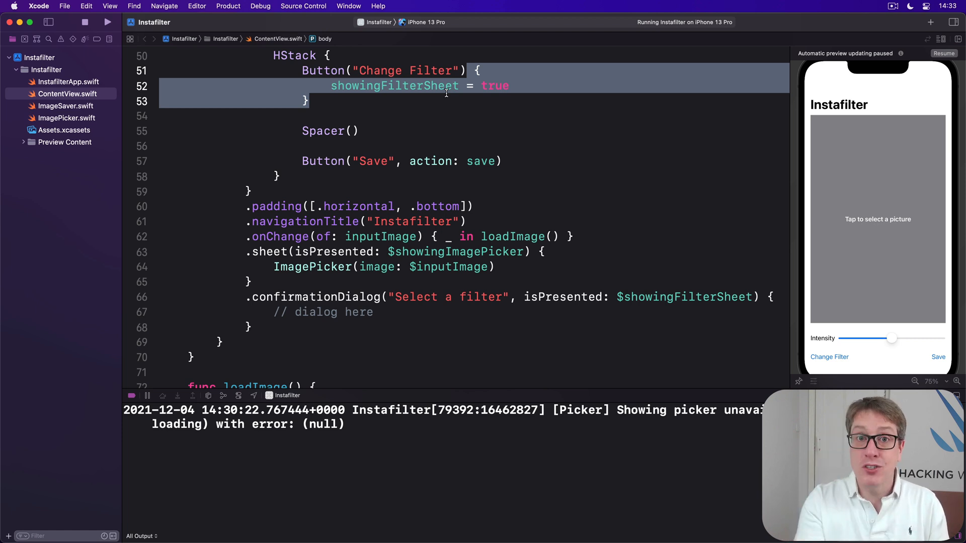
scroll(down, 3)
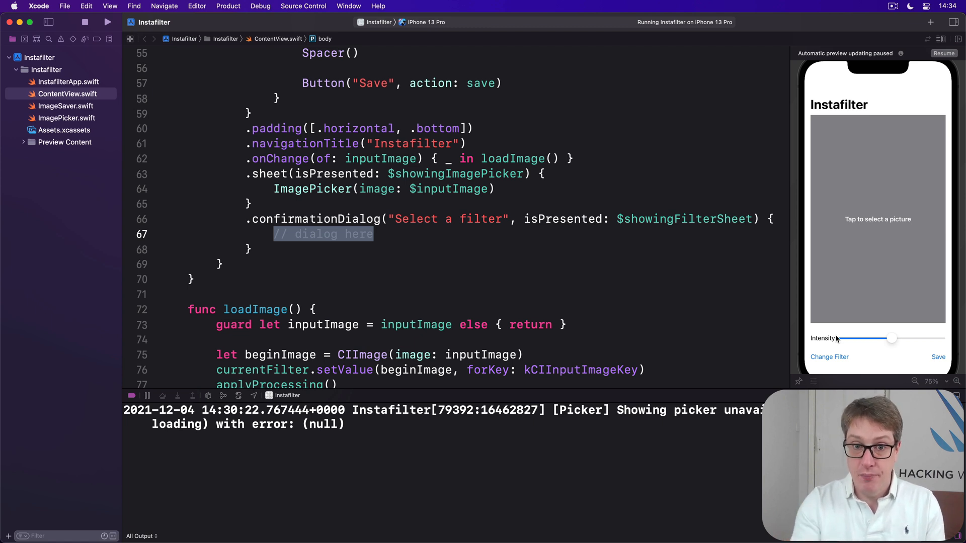
scroll(up, 3)
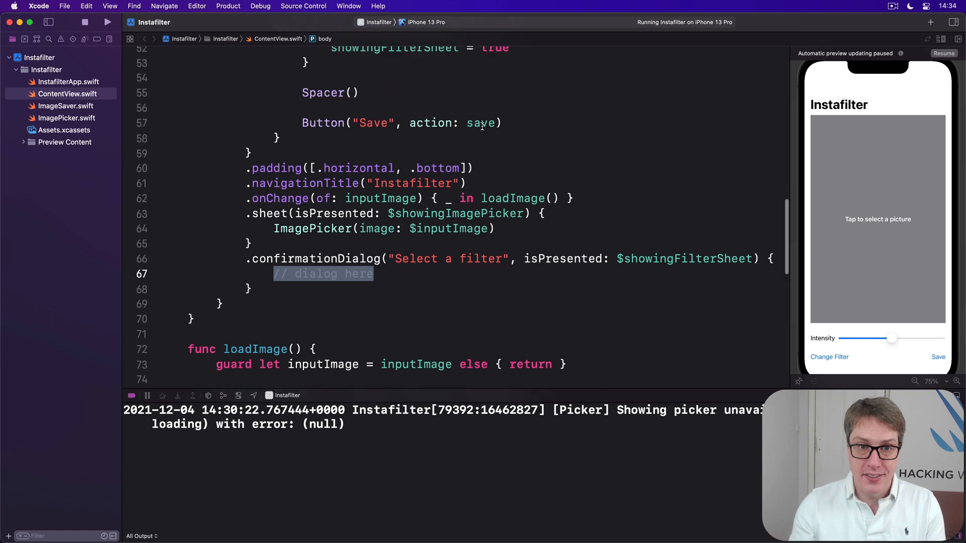
scroll(up, 3)
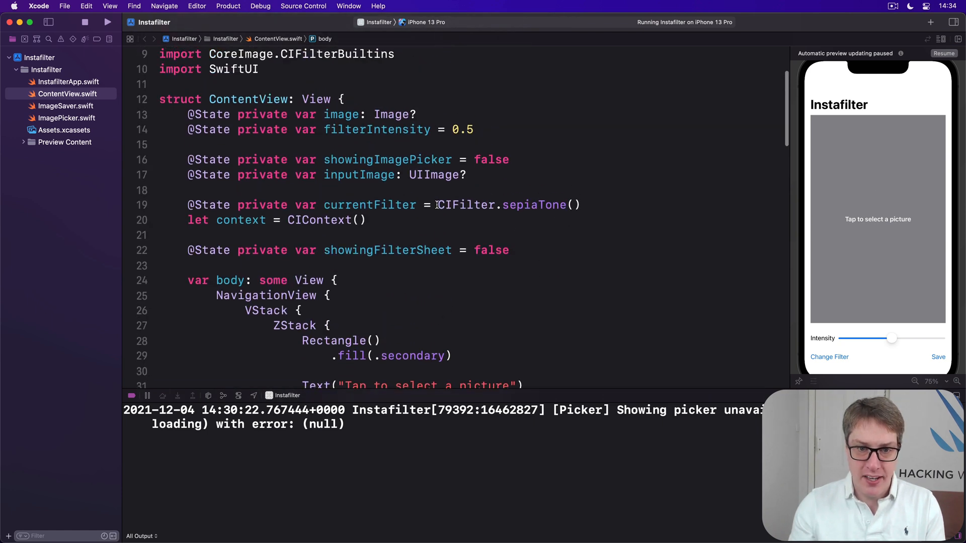
double_click(509, 204)
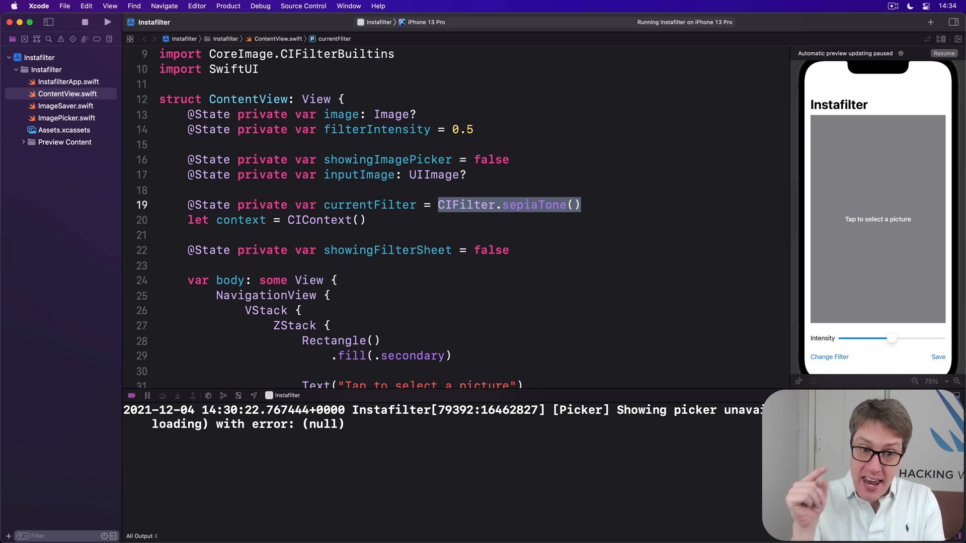
scroll(down, 3)
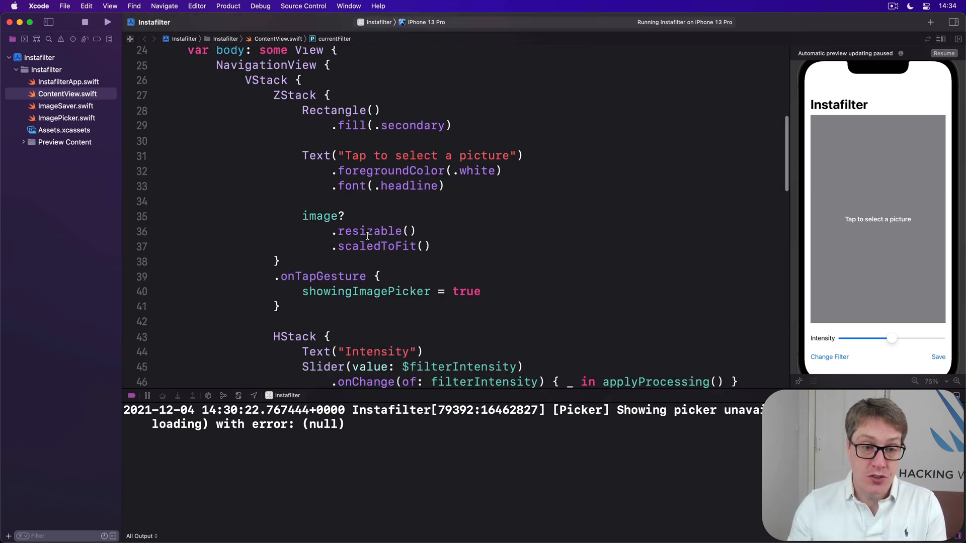
scroll(down, 3)
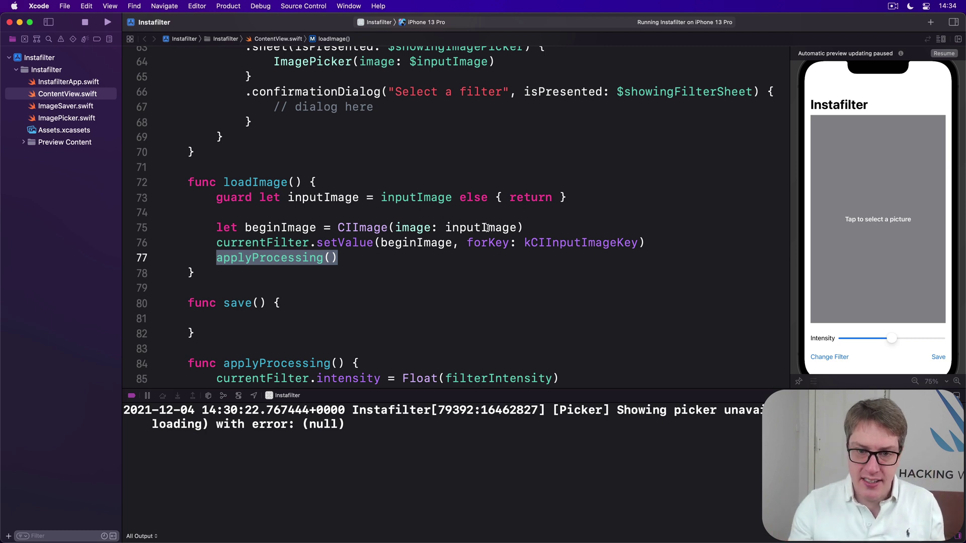
double_click(579, 243)
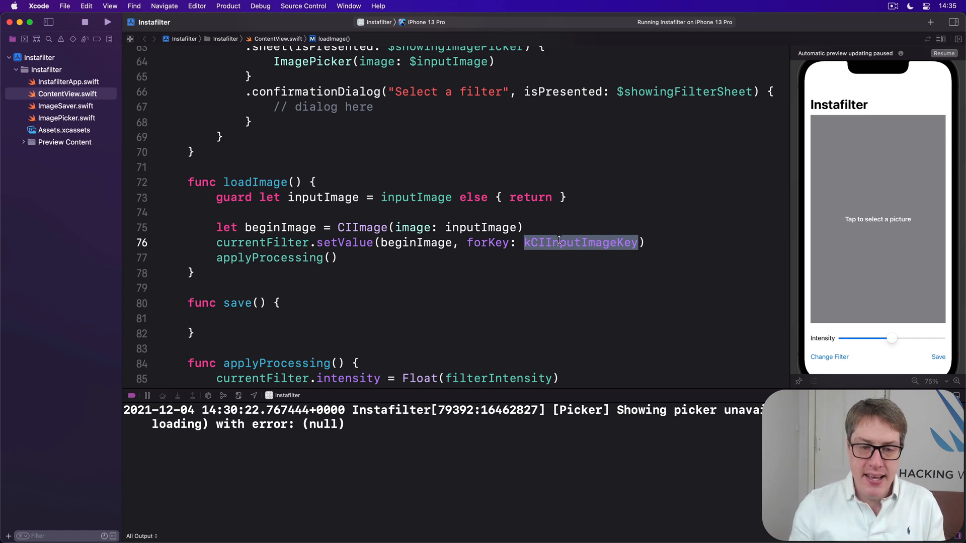
click(580, 197)
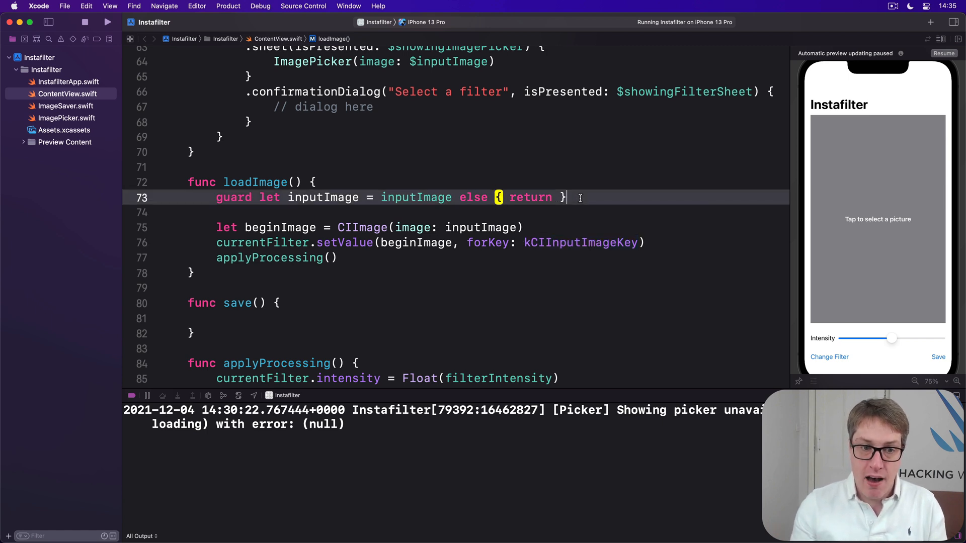
- Start a currentFilter line in loadImage, abandon it, and highlight the intensity assignment in applyProcessing
text(current)
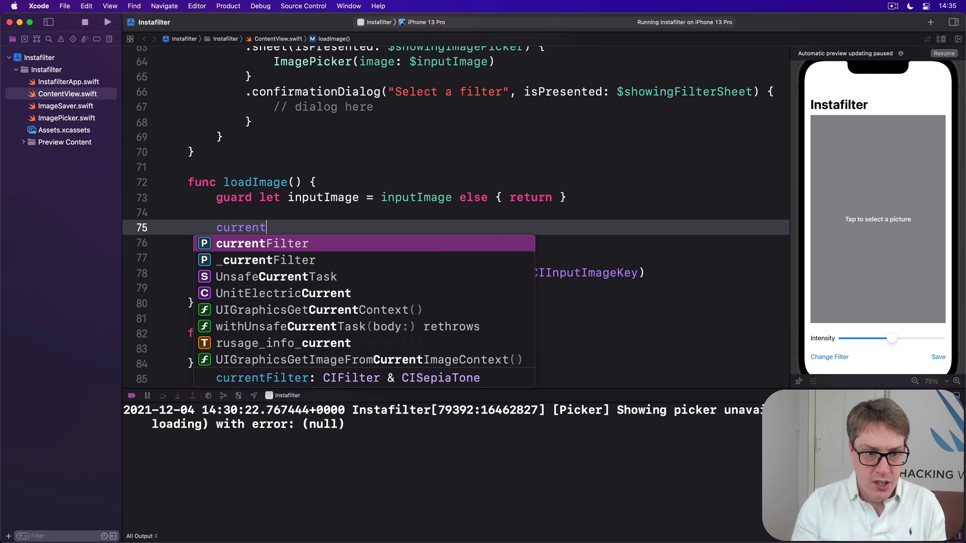
text(F)
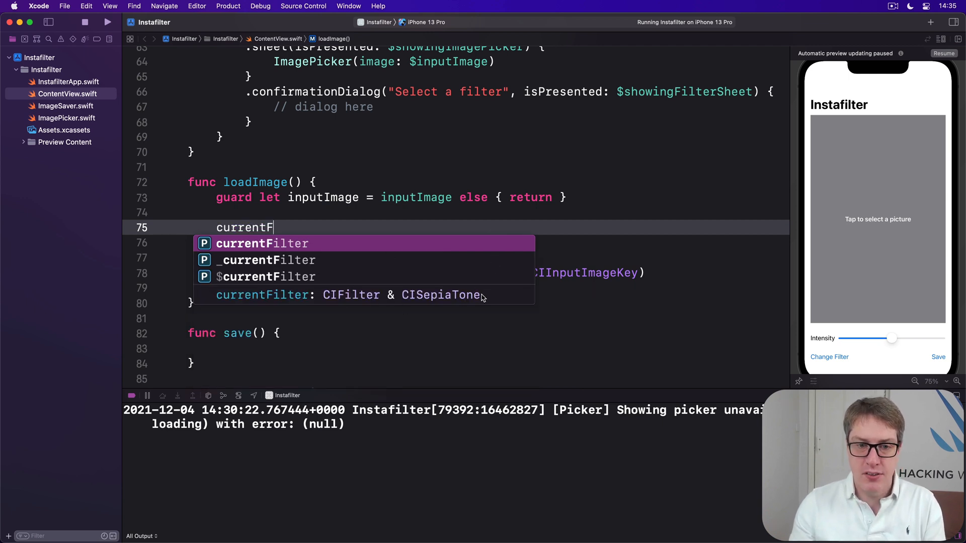
mouse_move(483, 312)
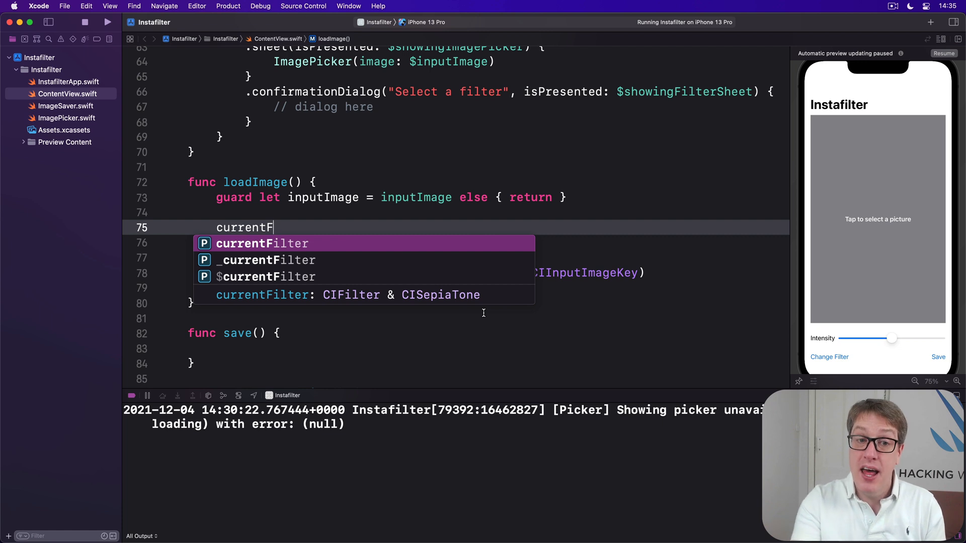
key(Escape)
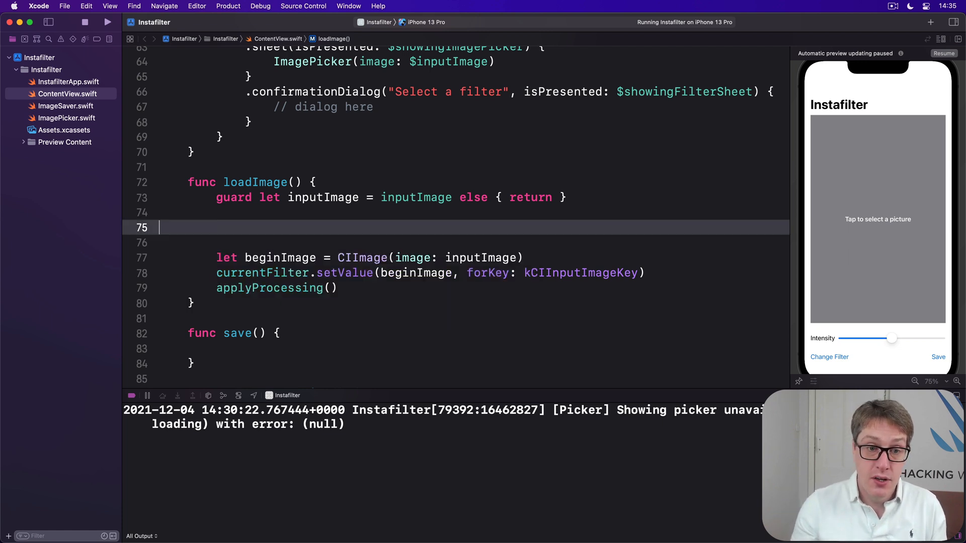
scroll(down, 3)
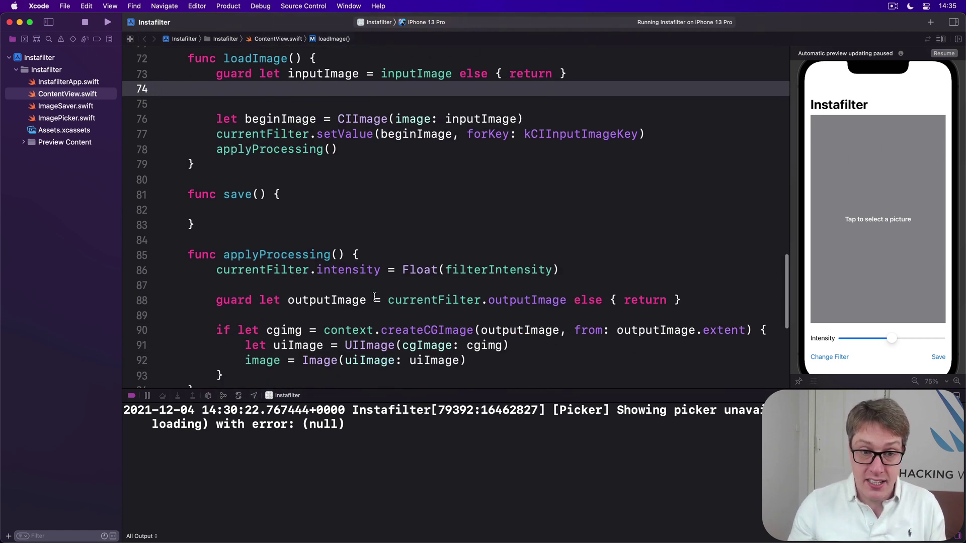
double_click(348, 269)
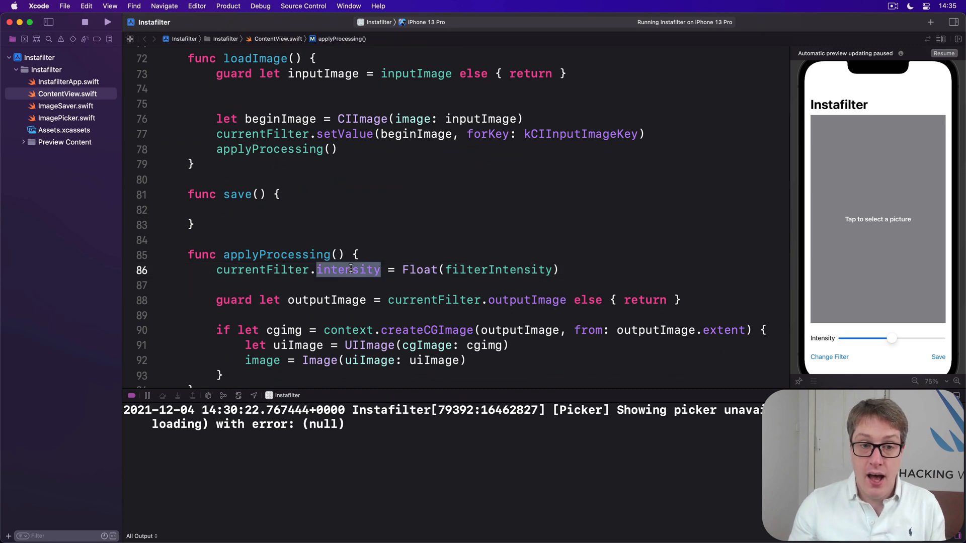
mouse_move(364, 200)
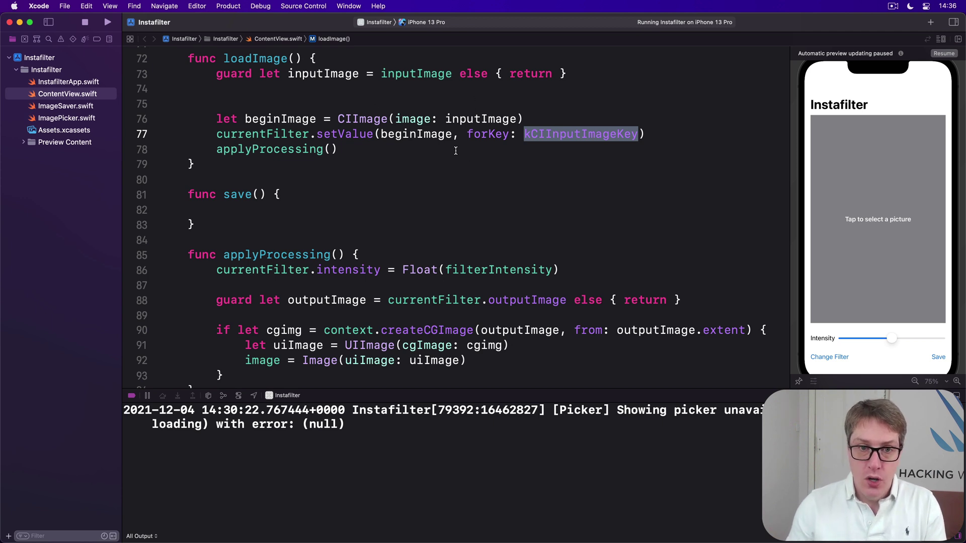
- Annotate currentFilter with the explicit type CIFilter while keeping CIFilter.sepiaTone() as its initial value
scroll(up, 3)
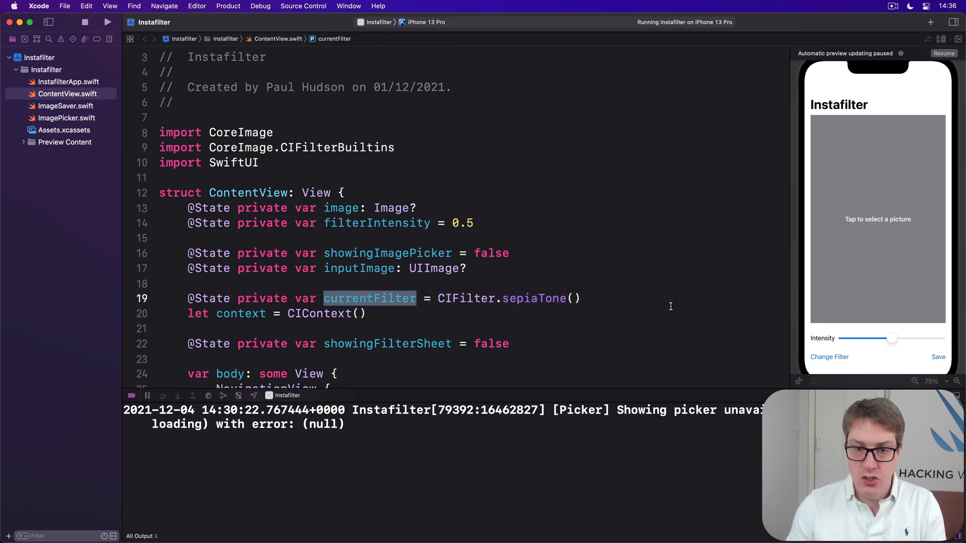
double_click(508, 298)
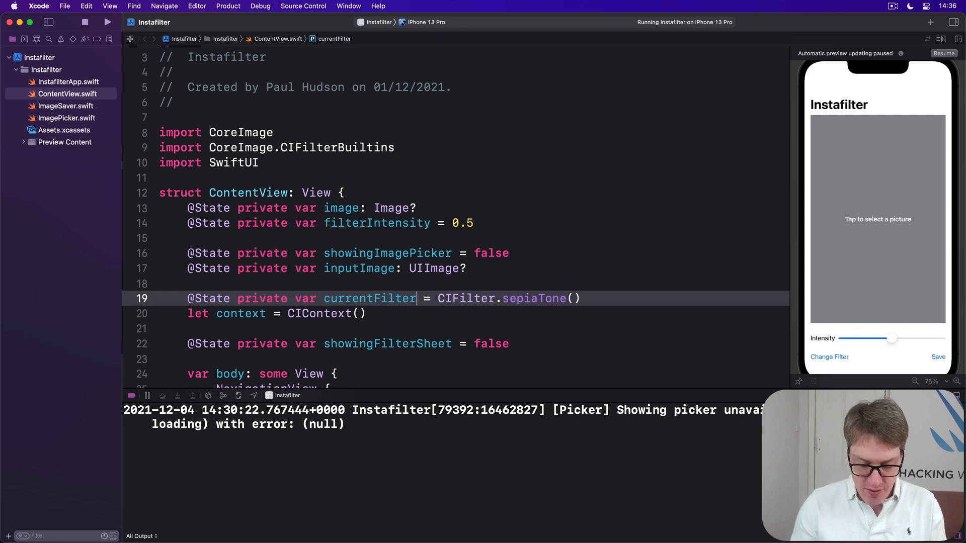
text(: CIFilter)
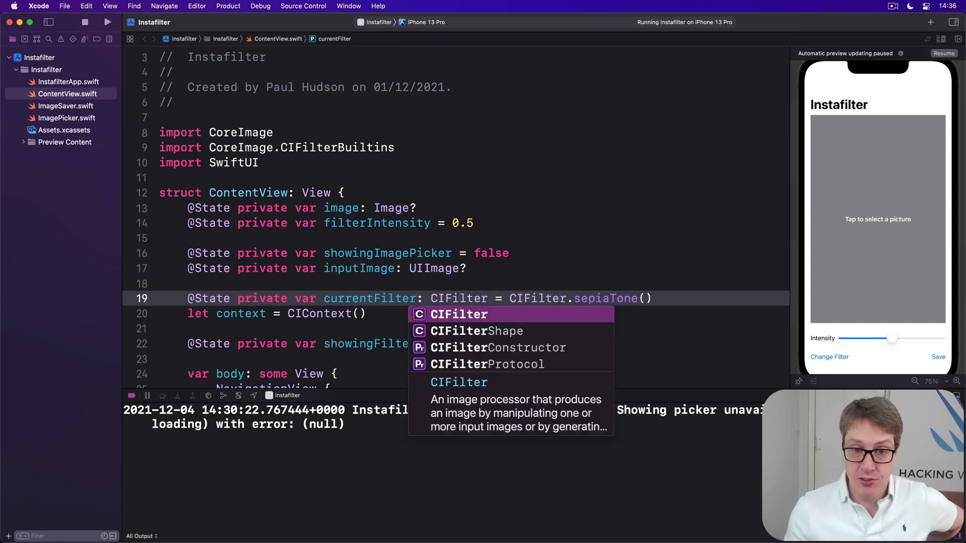
key(Escape)
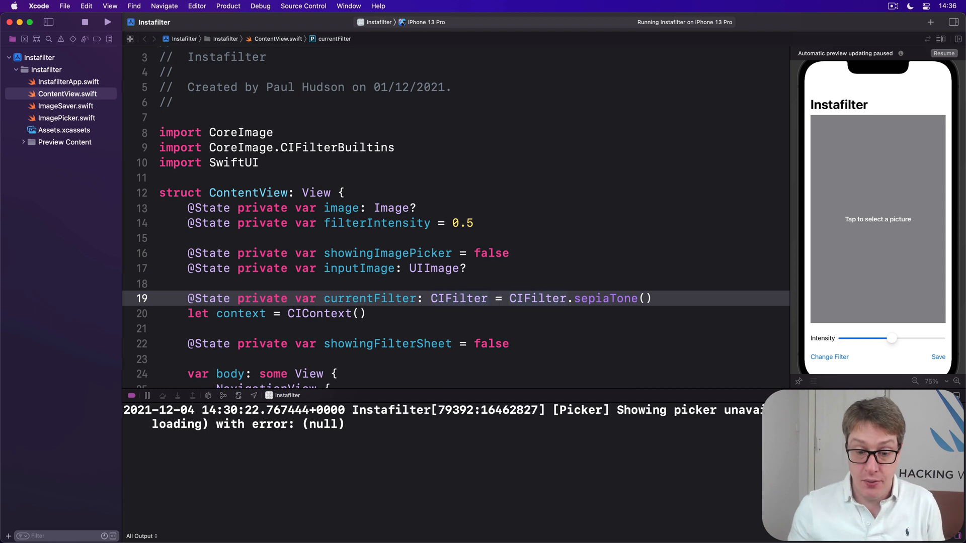
double_click(604, 298)
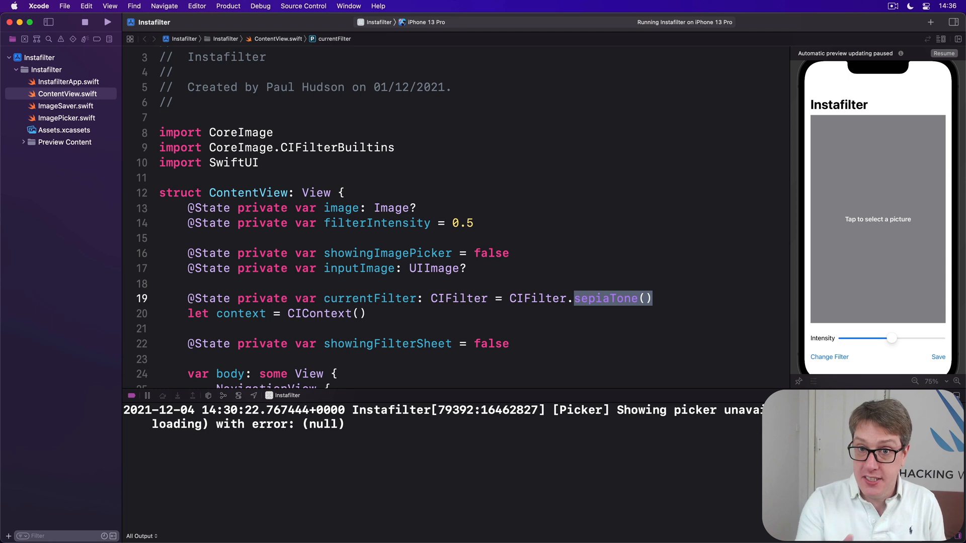
double_click(459, 297)
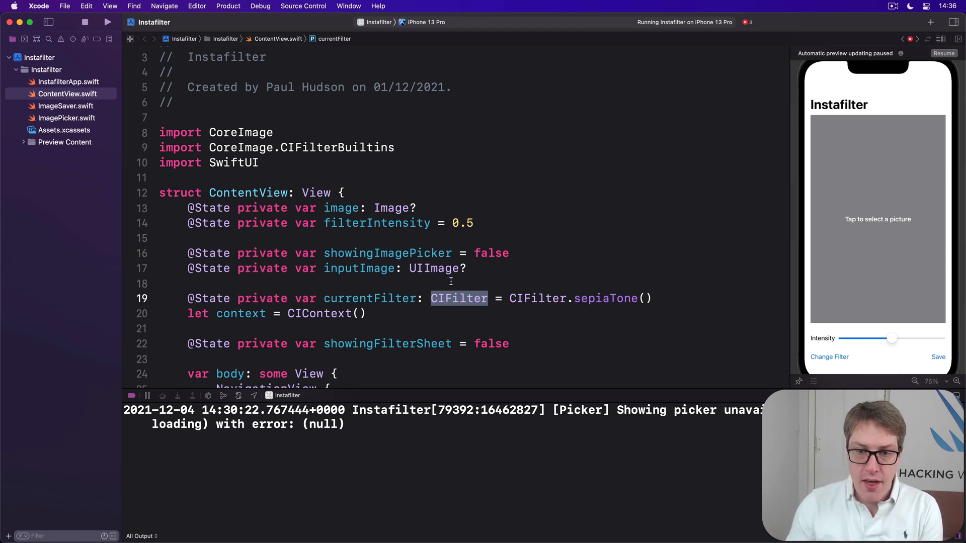
scroll(down, 3)
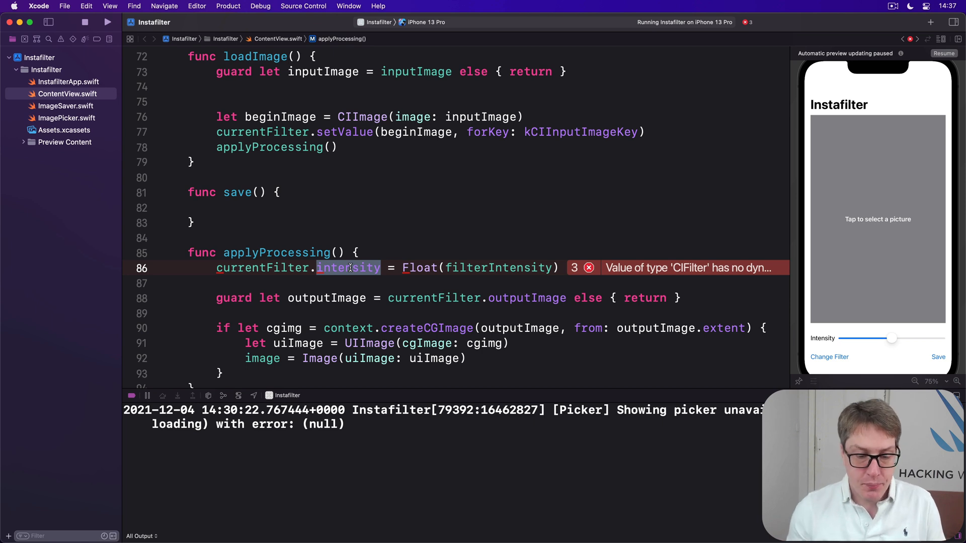
- Rewrite the intensity line as currentFilter.setValue(filterIntensity, forKey: kCIInputIntensityKey) and remove the stray leftover line
triple_click(348, 268)
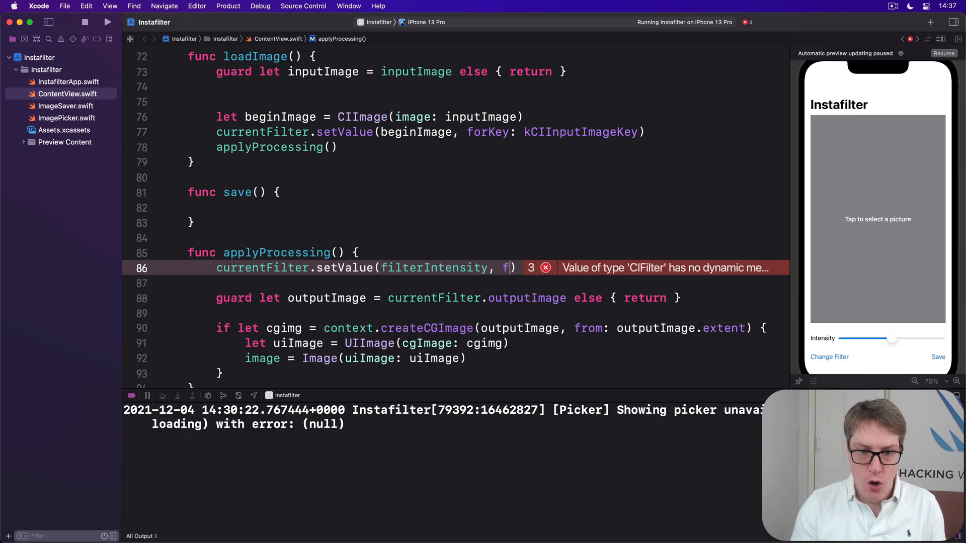
text(orKey: kCIInputIntensityKey)
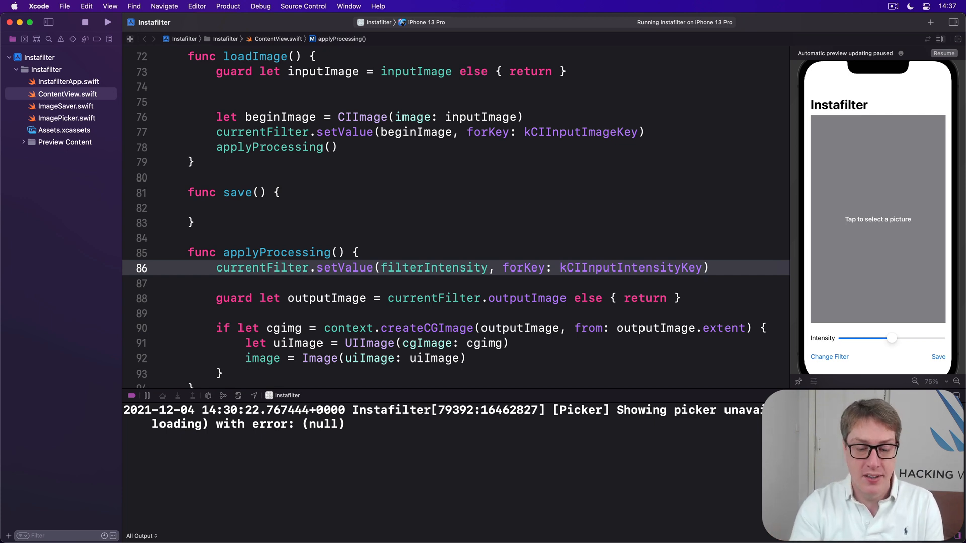
double_click(631, 267)
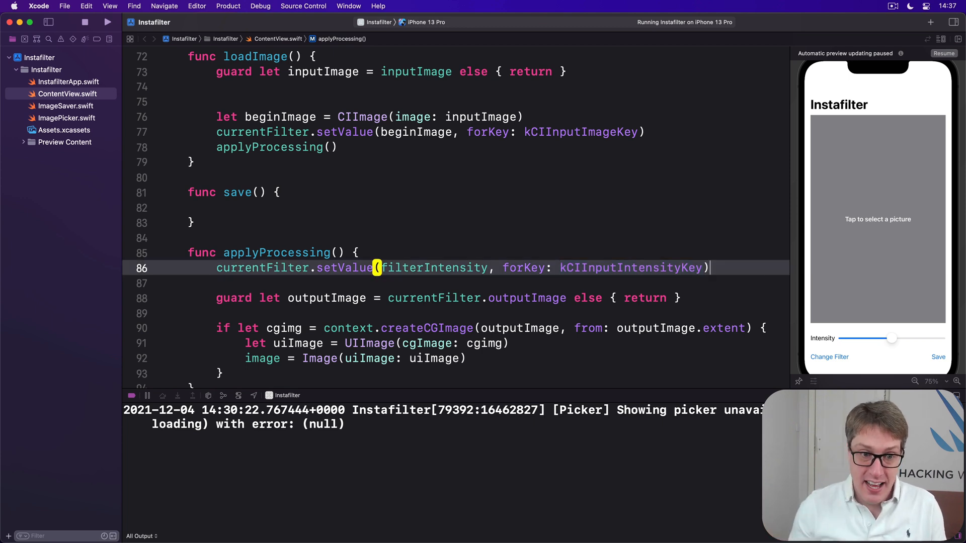
text(currentFilter.intens)
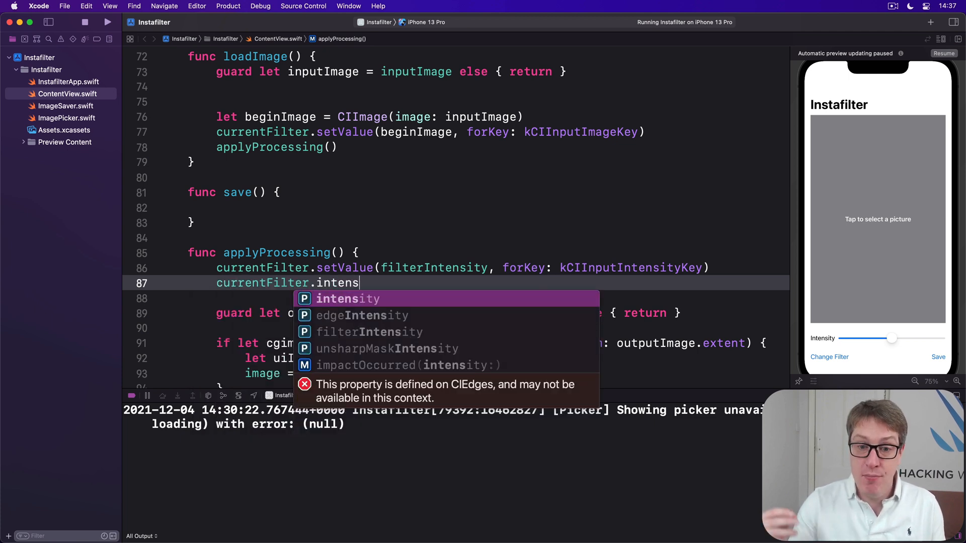
key(escape)
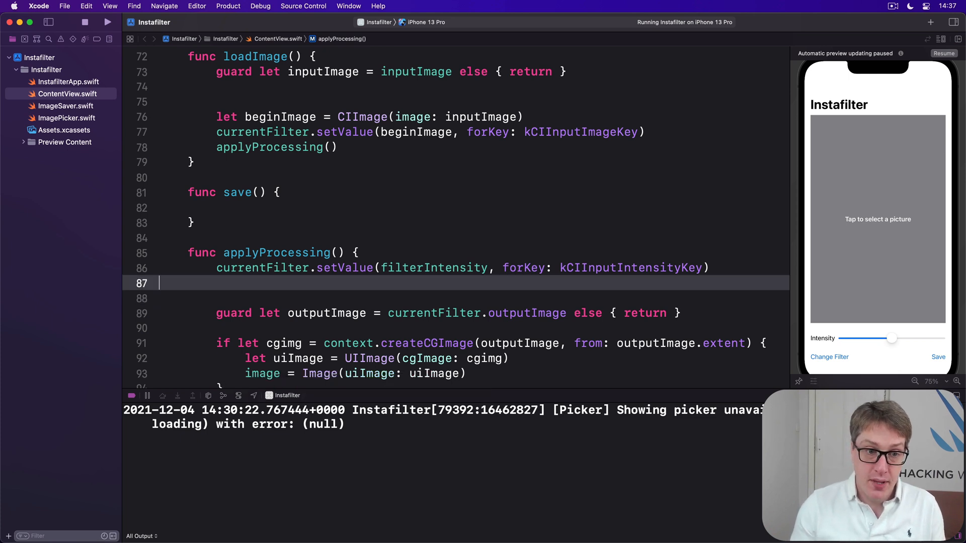
key(Backspace)
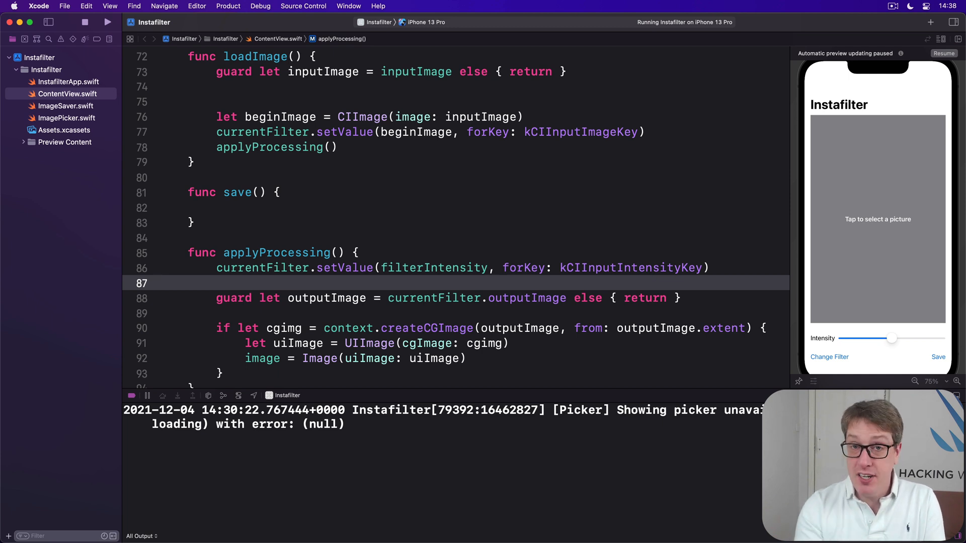
- Write func setFilter(_ filter: CIFilter) that assigns currentFilter = filter and calls loadImage()
scroll(up, 3)
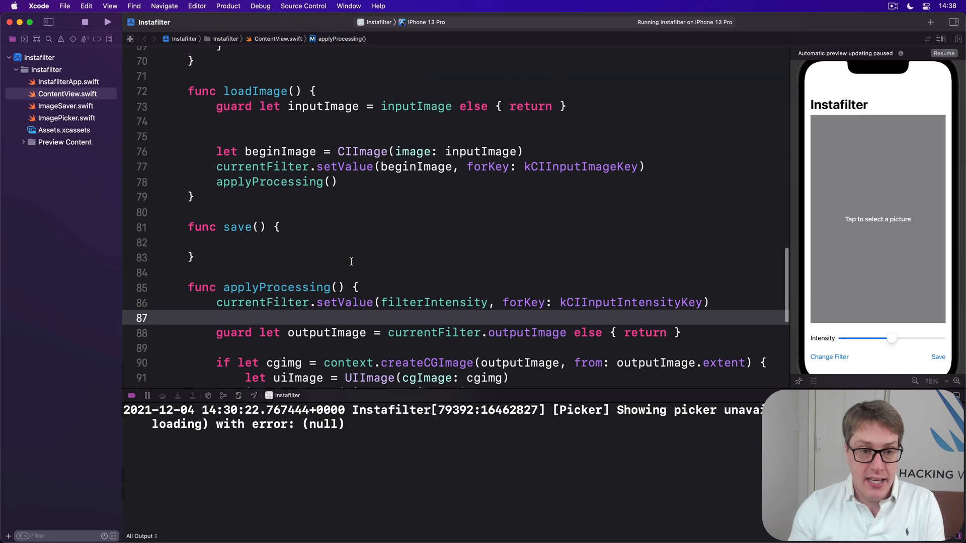
scroll(down, 3)
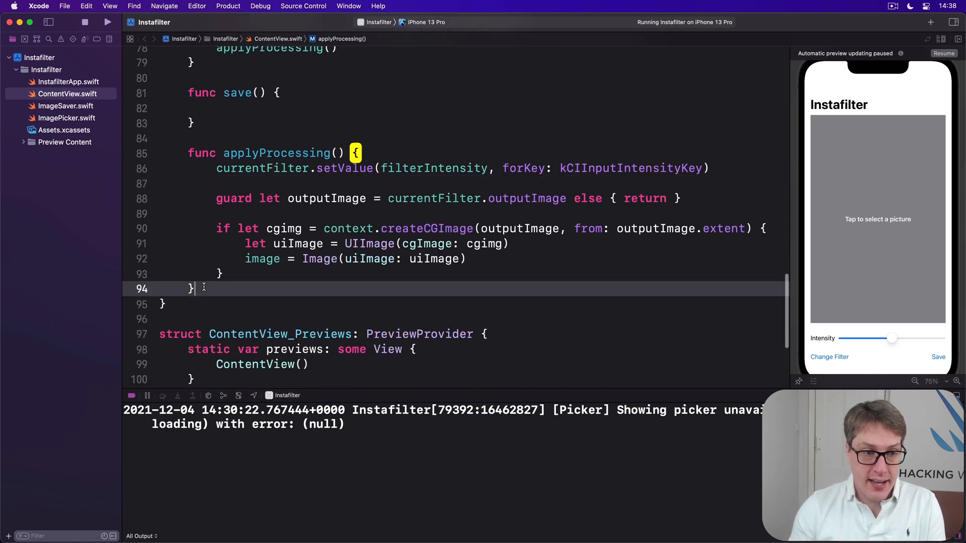
text(func setF)
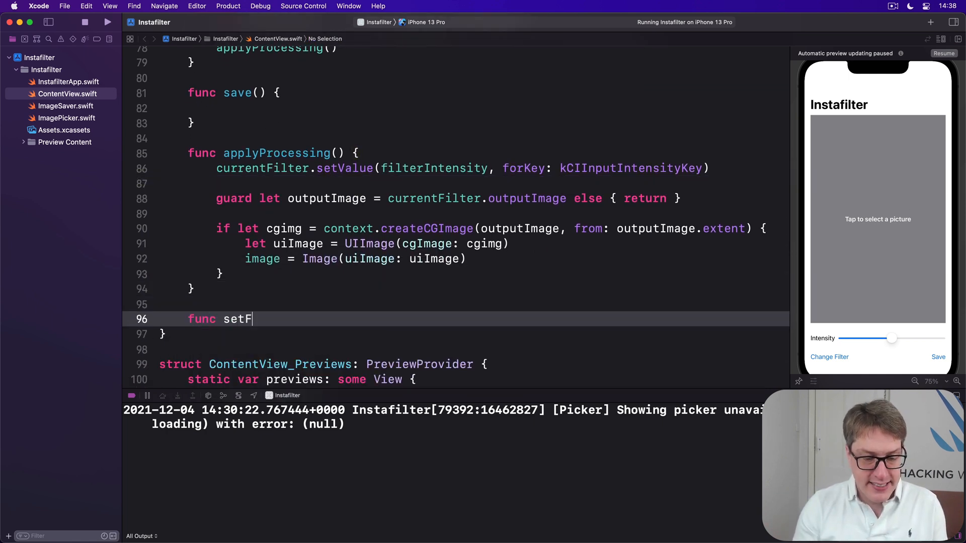
text(ilter(_ filt)
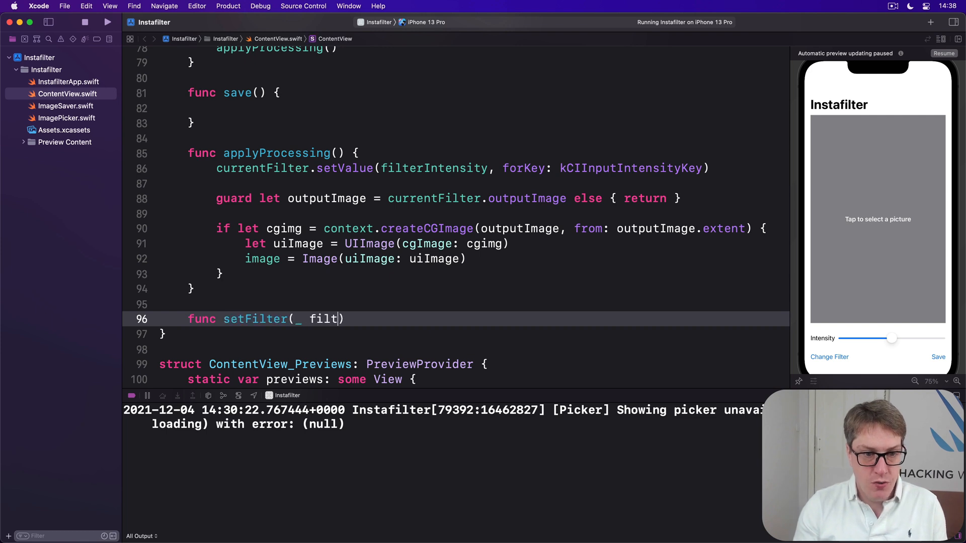
text(er: CIFilter))
text(currentFilter)
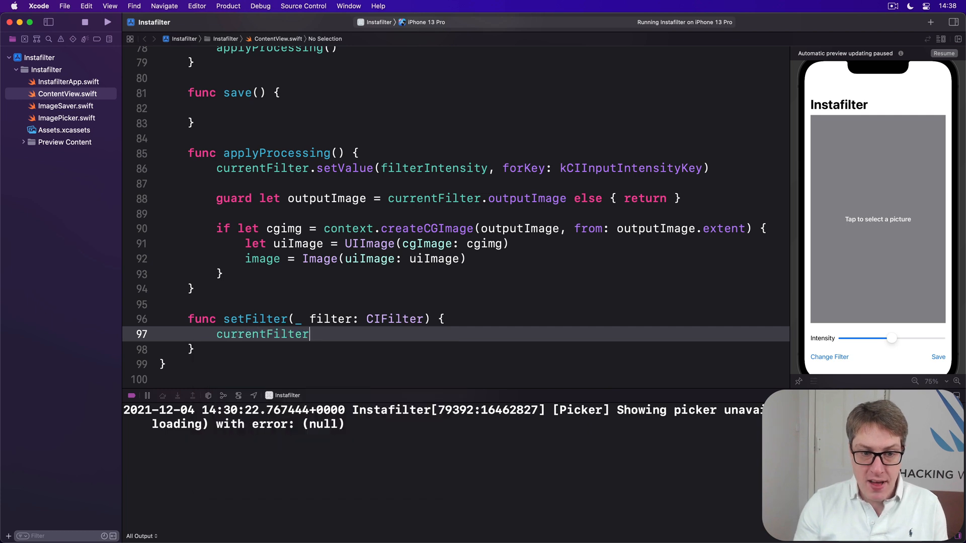
text(= filter)
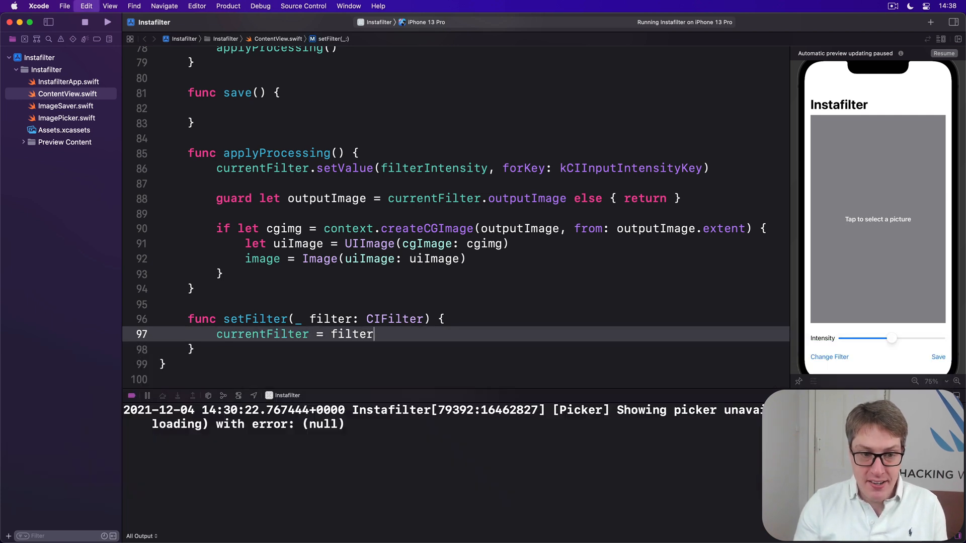
text(loadImage()
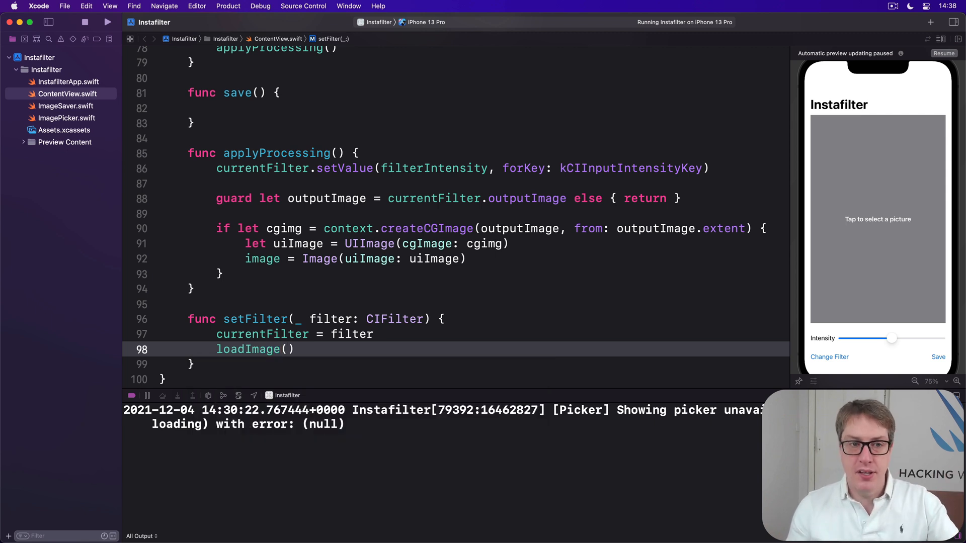
scroll(up, 3)
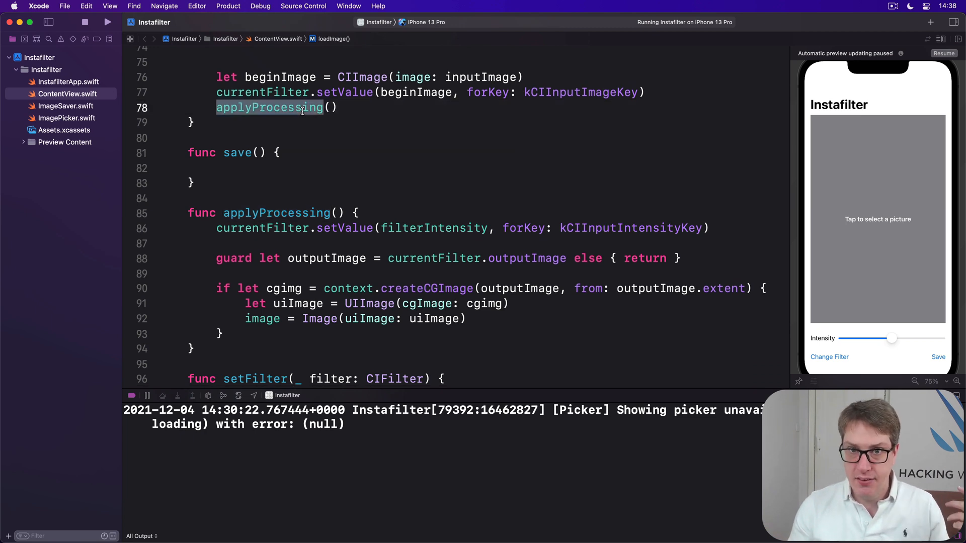
scroll(down, 3)
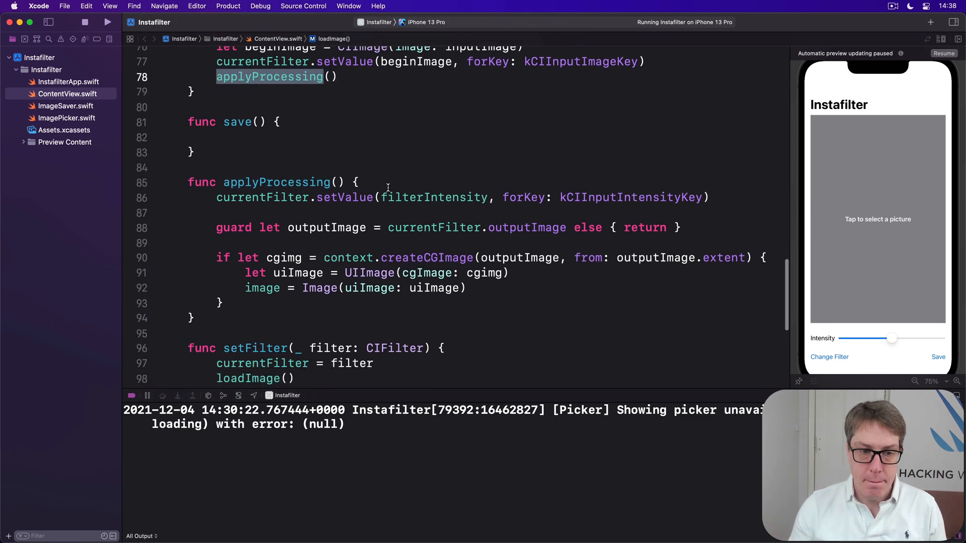
scroll(up, 3)
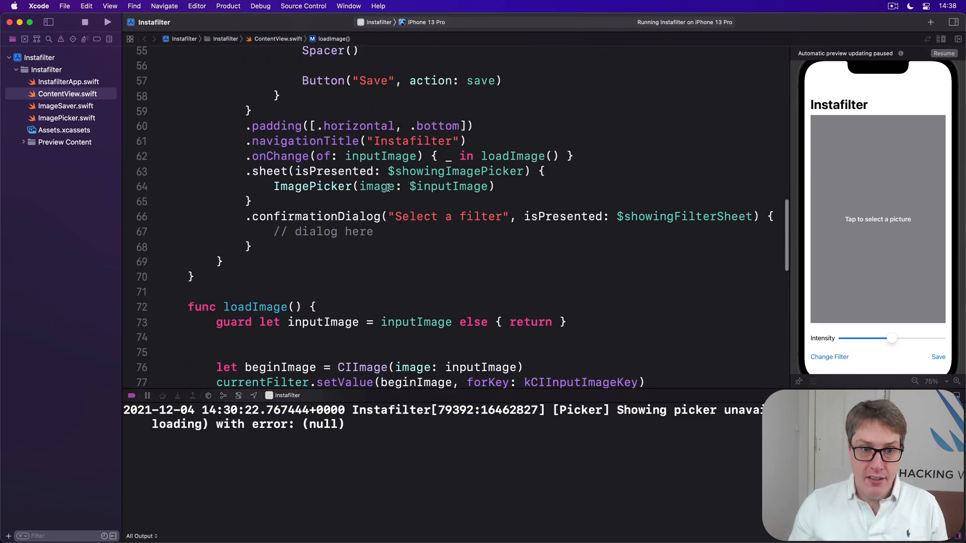
- Replace the dialog placeholder with Button("Crystallize") { setFilter(CIFilter.crystallize()) } duplicated to eight copies
scroll(down, 3)
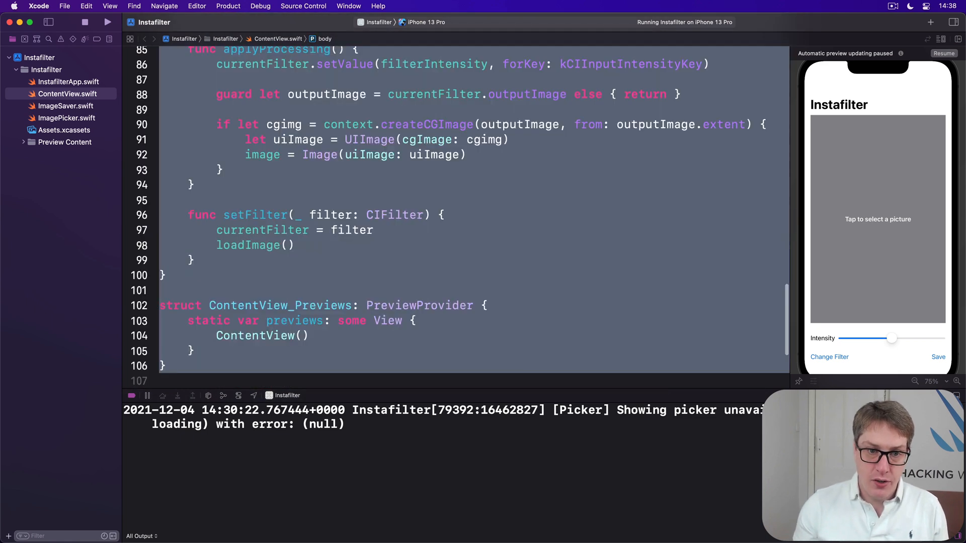
scroll(up, 3)
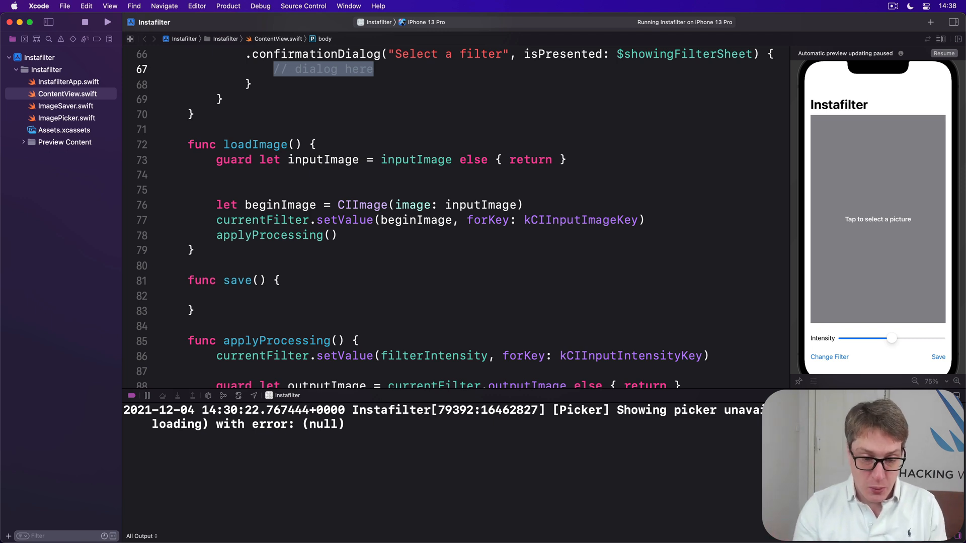
text(Button("C"))
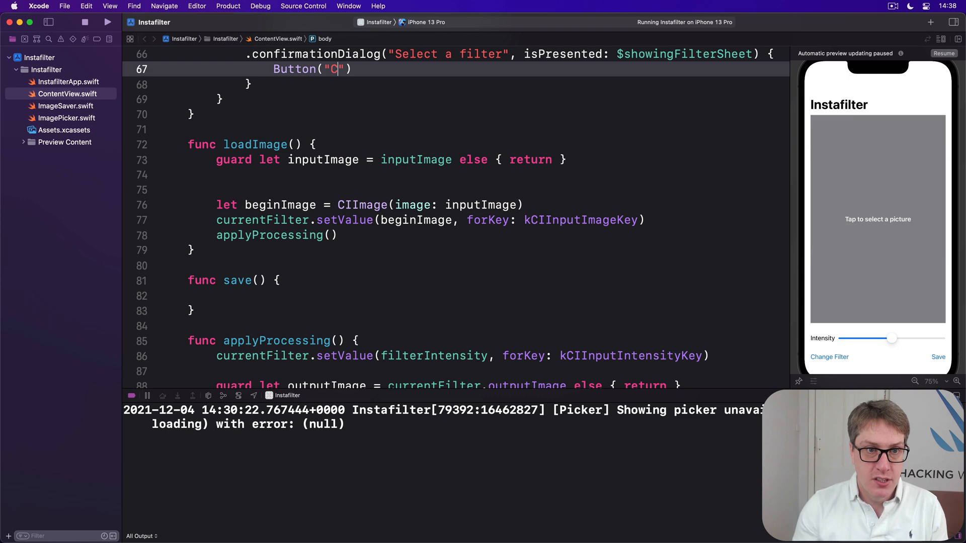
text(rystallie)
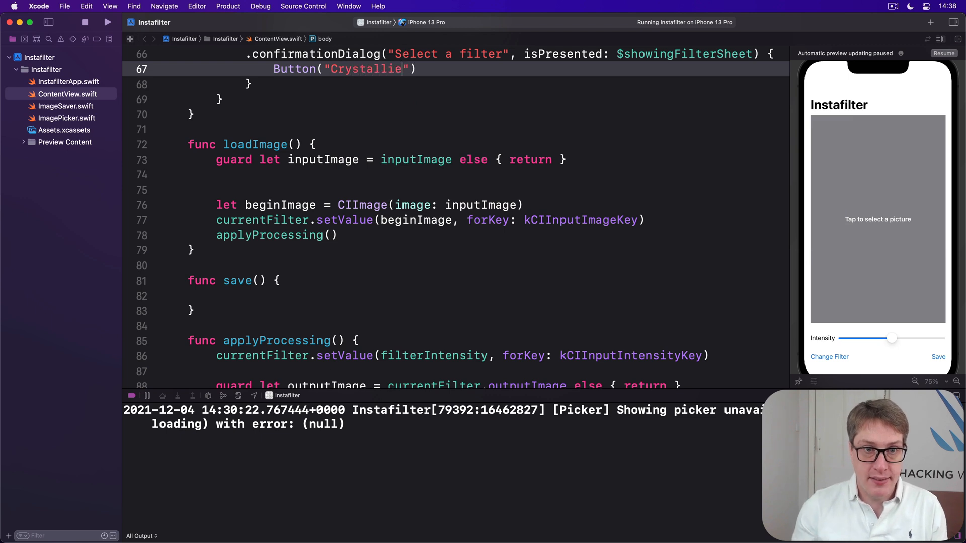
text(ze") {})
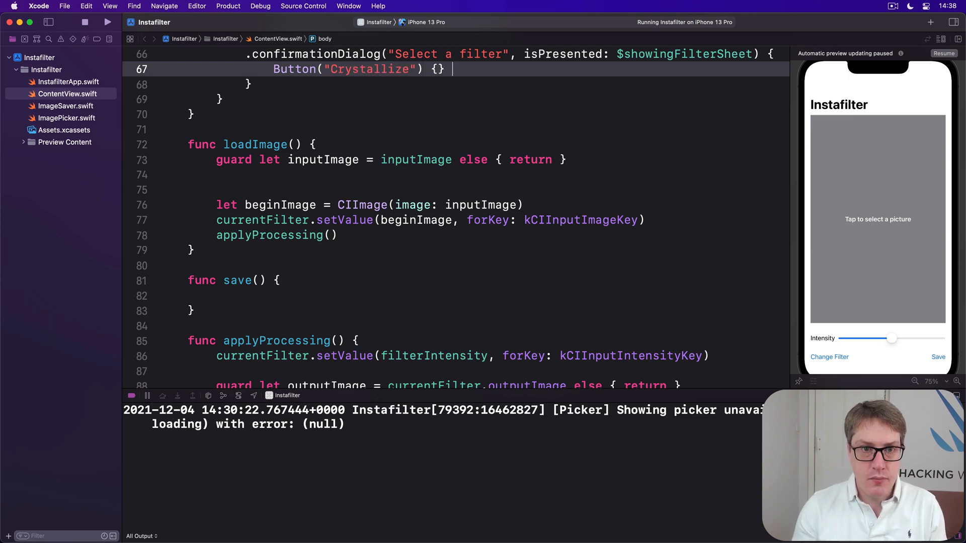
text(setFilter(CIFilter.crystallize()))
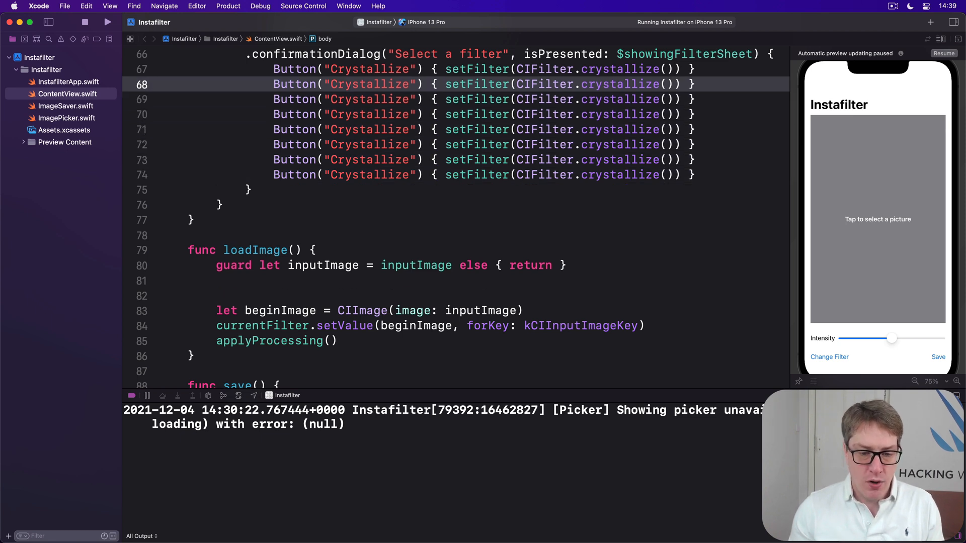
- Turn three placeholder buttons into Edges, Gaussian Blur and Pixellate with their matching CIFilter calls
text(Edges)
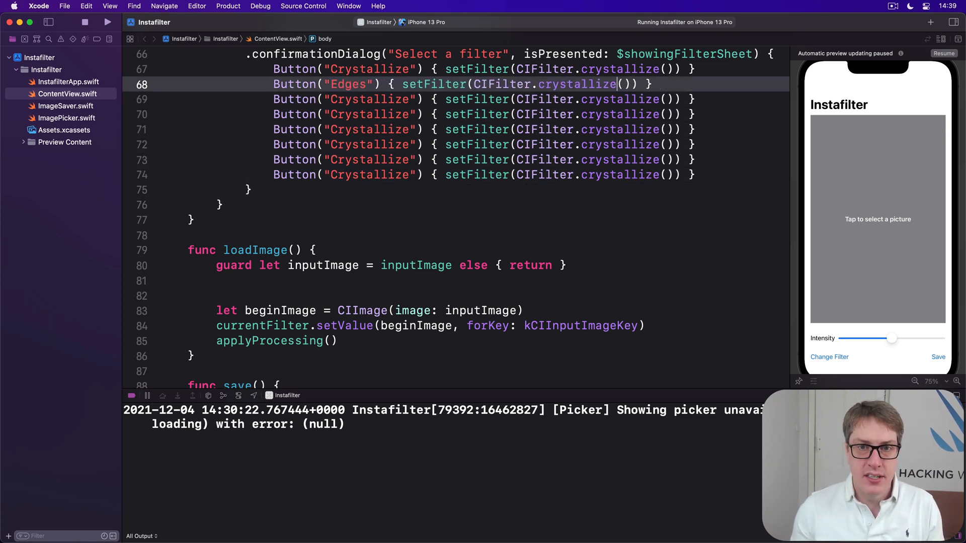
double_click(576, 84)
text(edge)
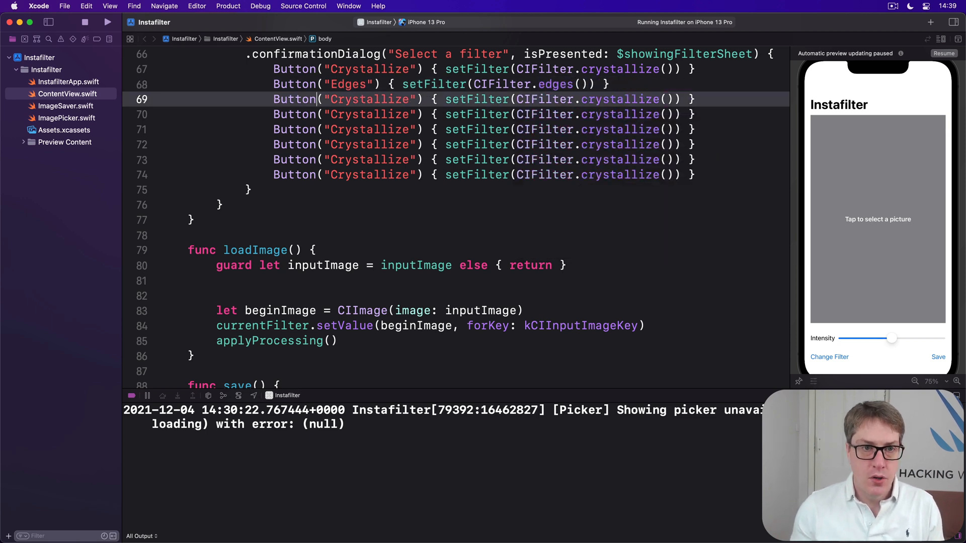
text(Gaussian Blu)
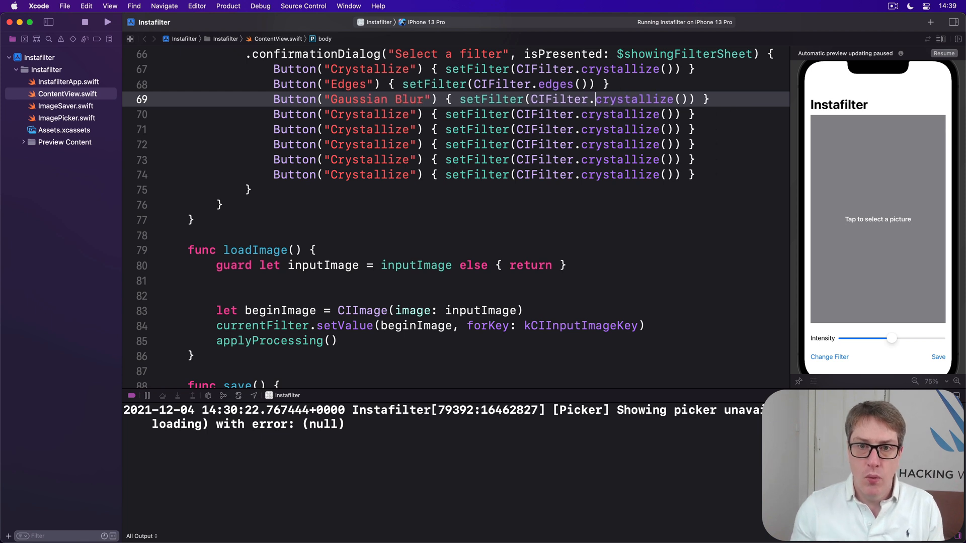
text(gaussianBlu)
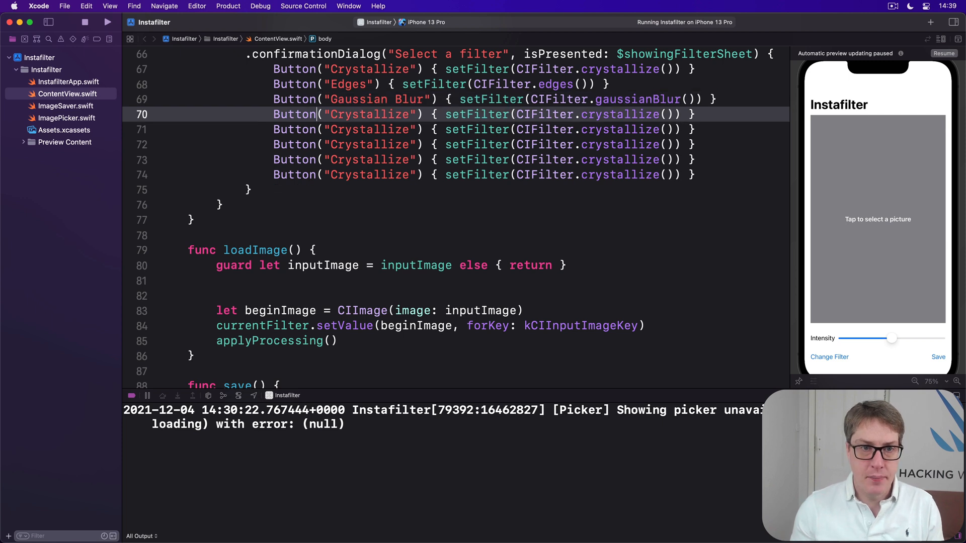
text(P)
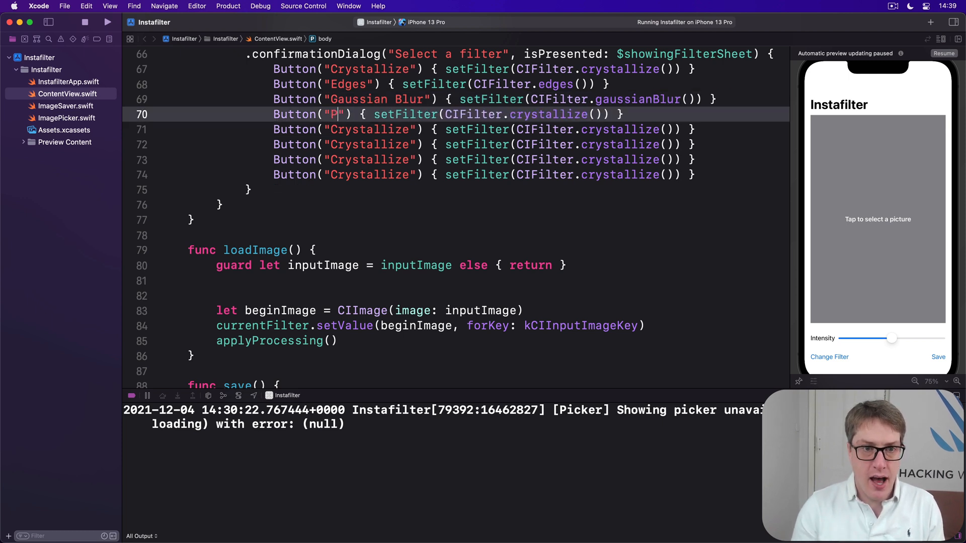
text(ixellate)
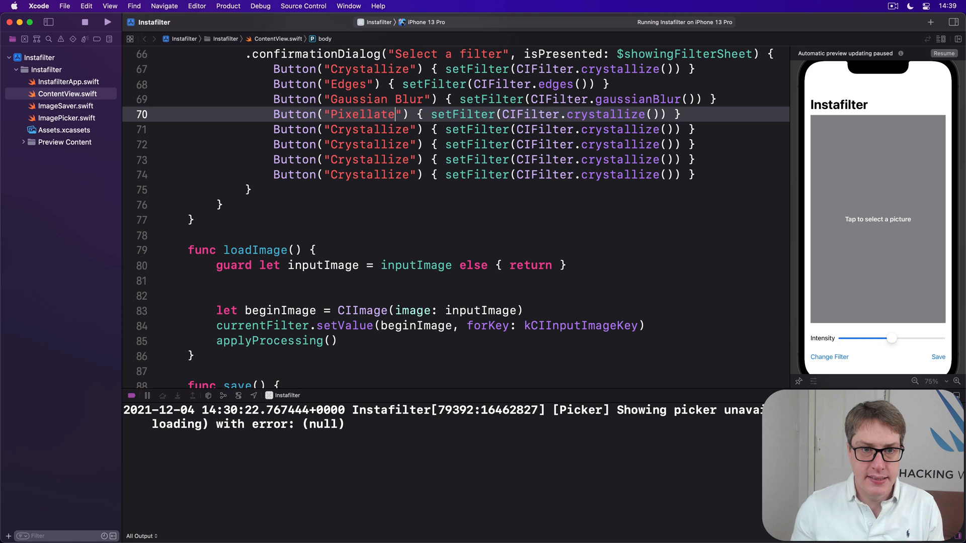
text(pixellat)
click(484, 130)
text(S)
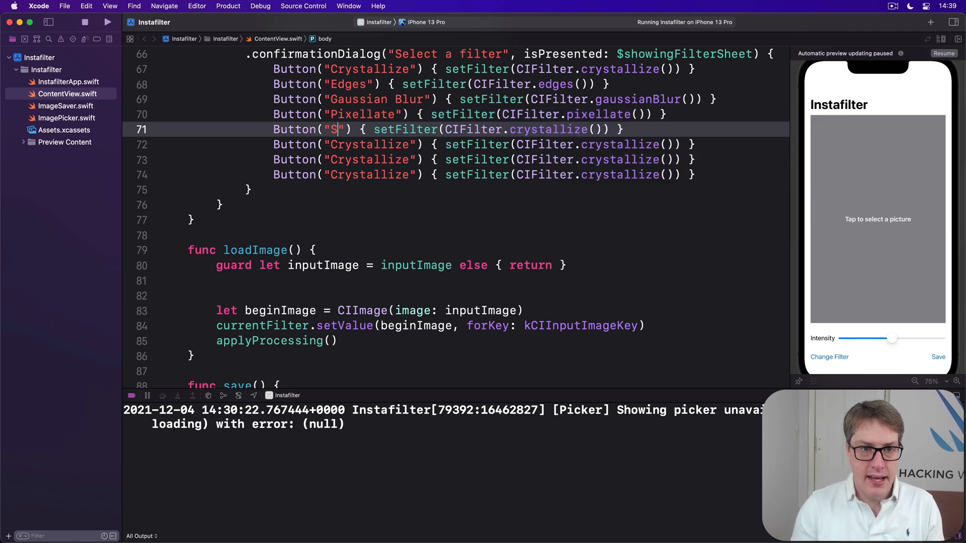
- Turn the remaining buttons into Sepia Tone, Unsharp Mask, Vignette and a Cancel button with role .cancel and empty action
text(epia Tone)
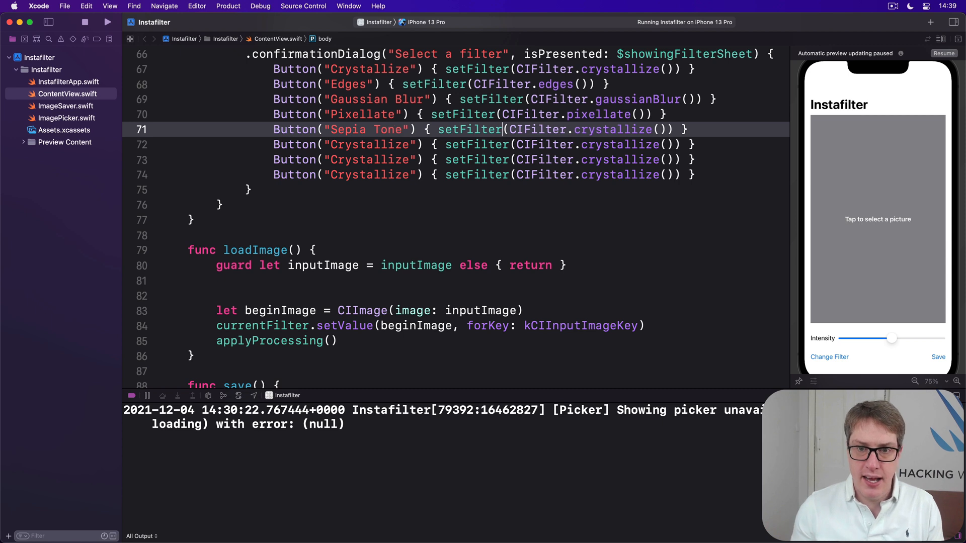
text(sepiaTon)
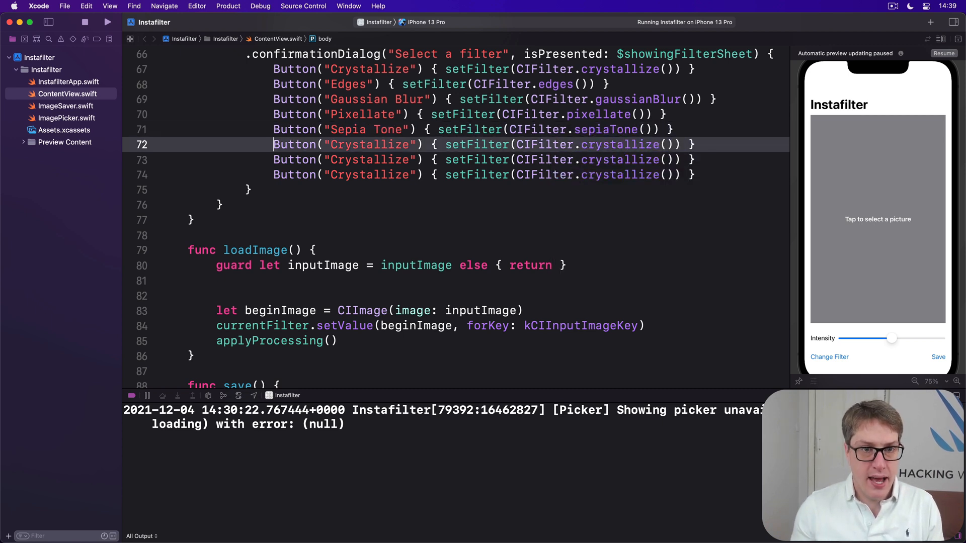
text(Un)
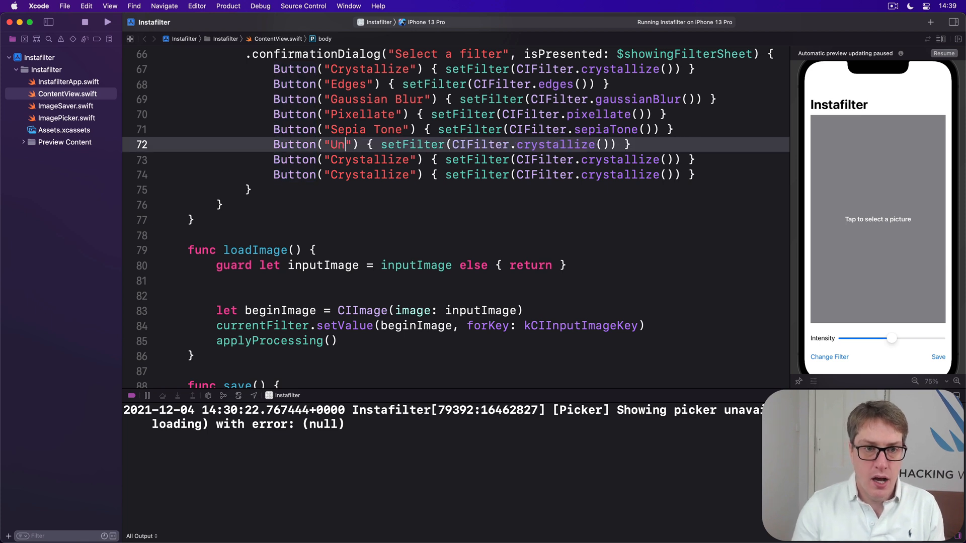
text(sharp Mask)
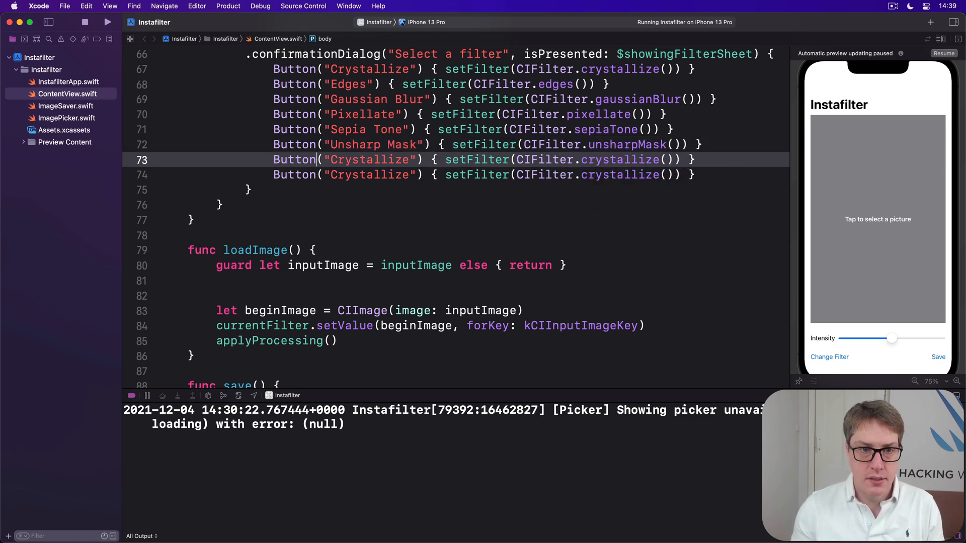
text(Vignett)
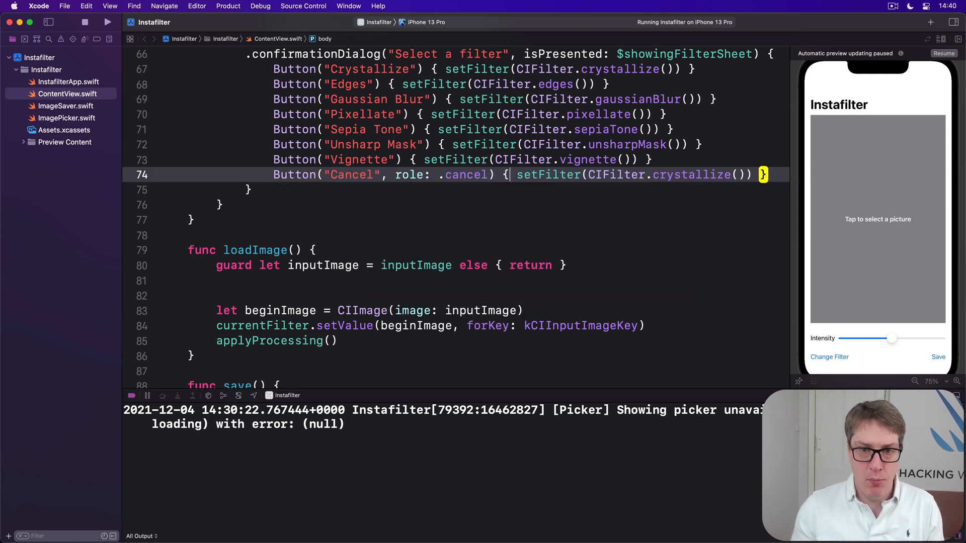
key(delete)
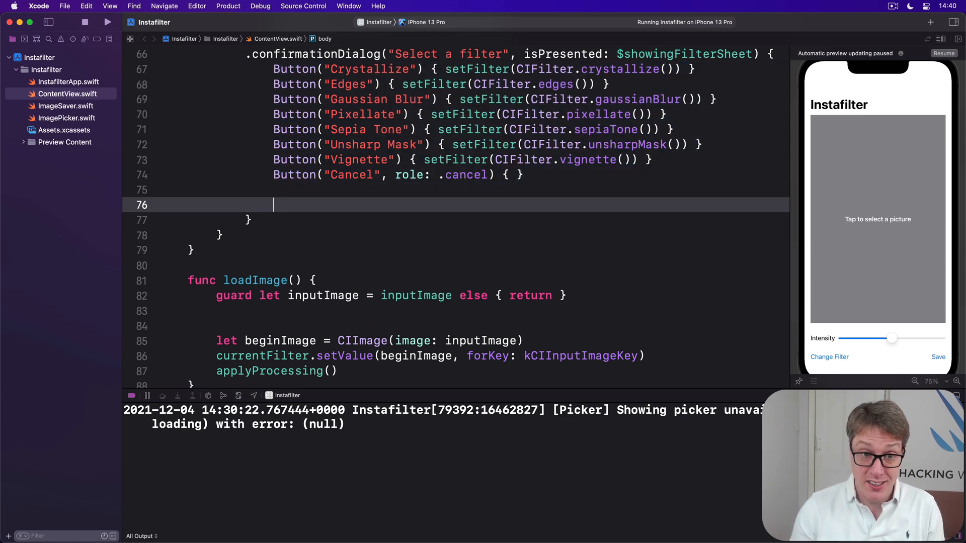
- Browse the CIFilter autocomplete list on a temporary line, delete that line, and relaunch Instafilter in the simulator
text(CIFilter.)
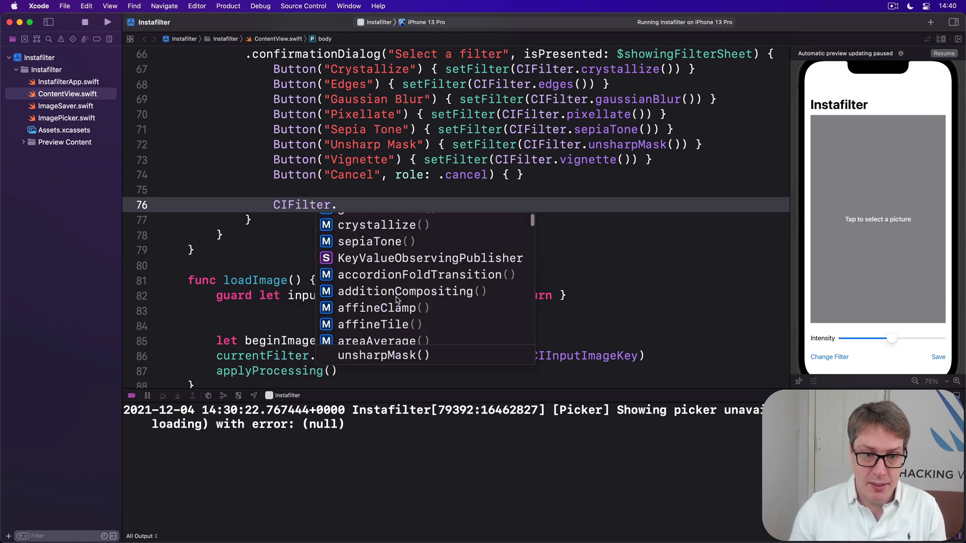
scroll(down, 3)
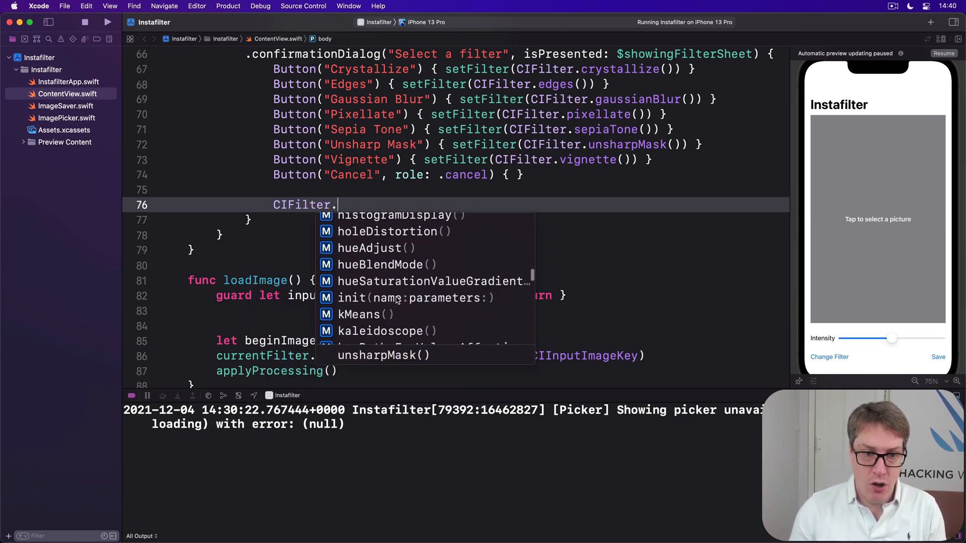
scroll(down, 3)
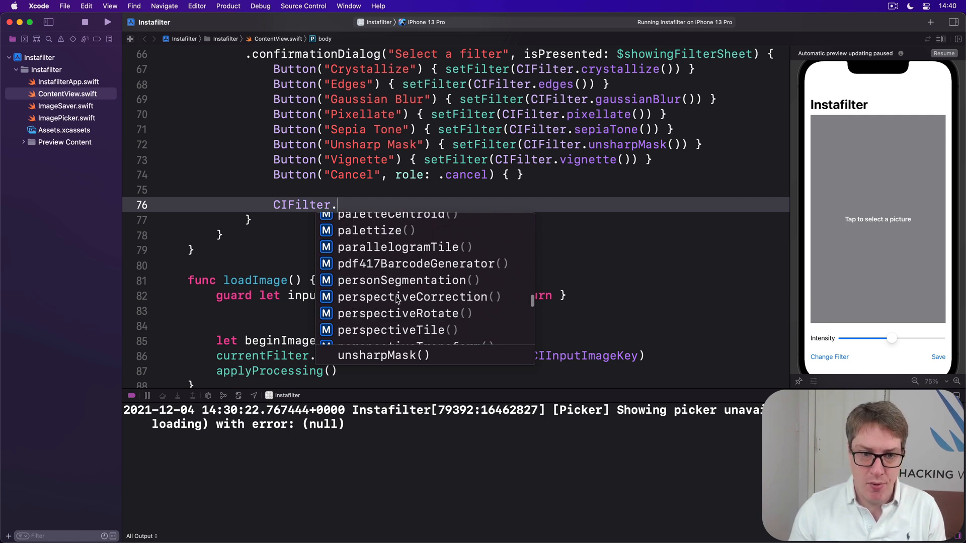
scroll(down, 3)
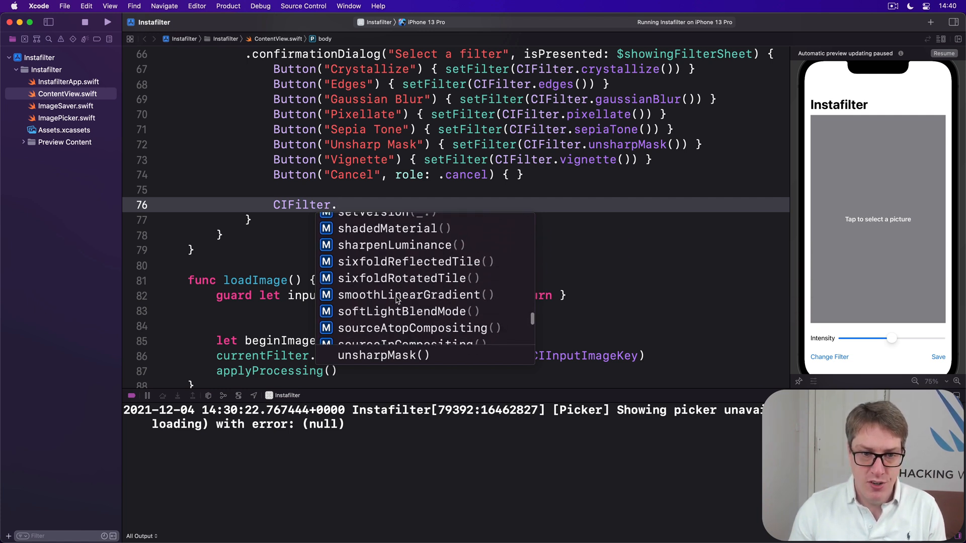
scroll(down, 3)
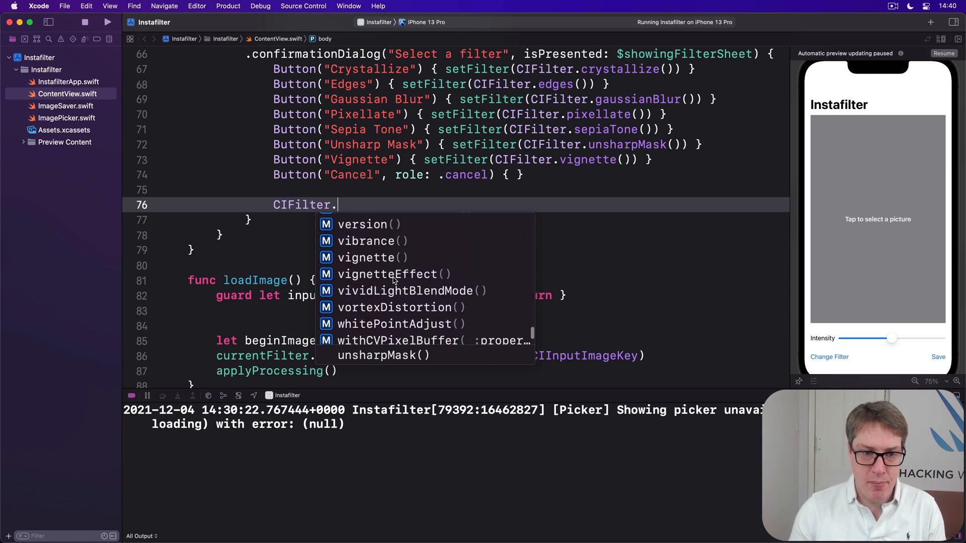
scroll(up, 3)
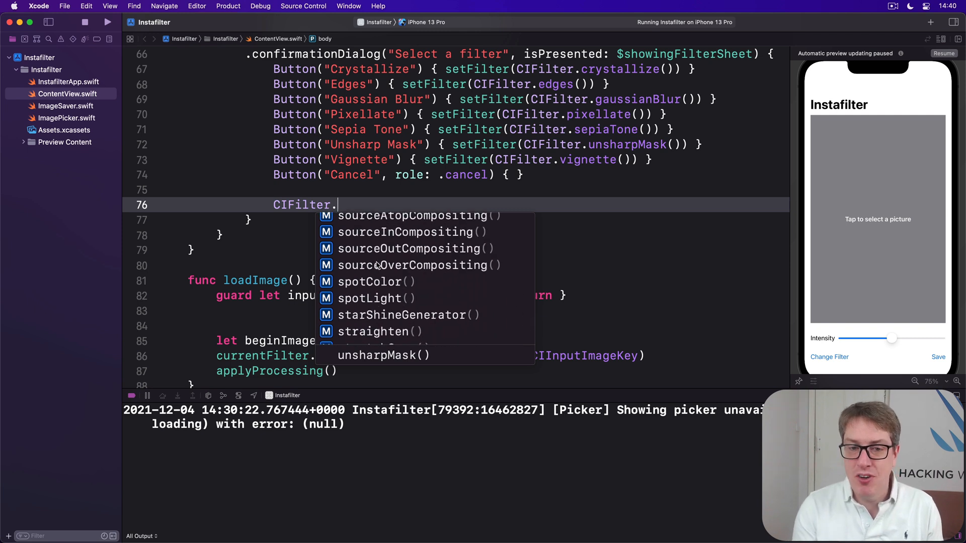
key(Escape)
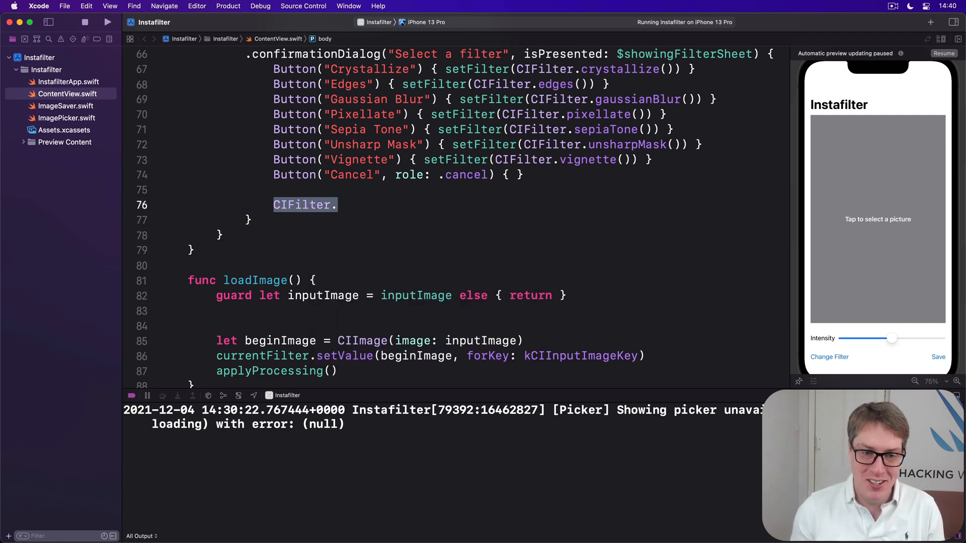
key(delete)
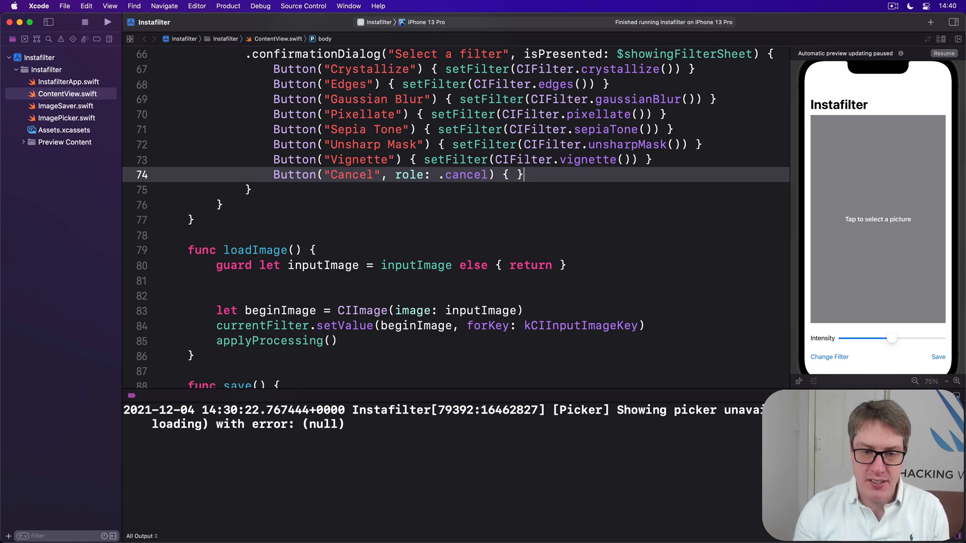
click(107, 22)
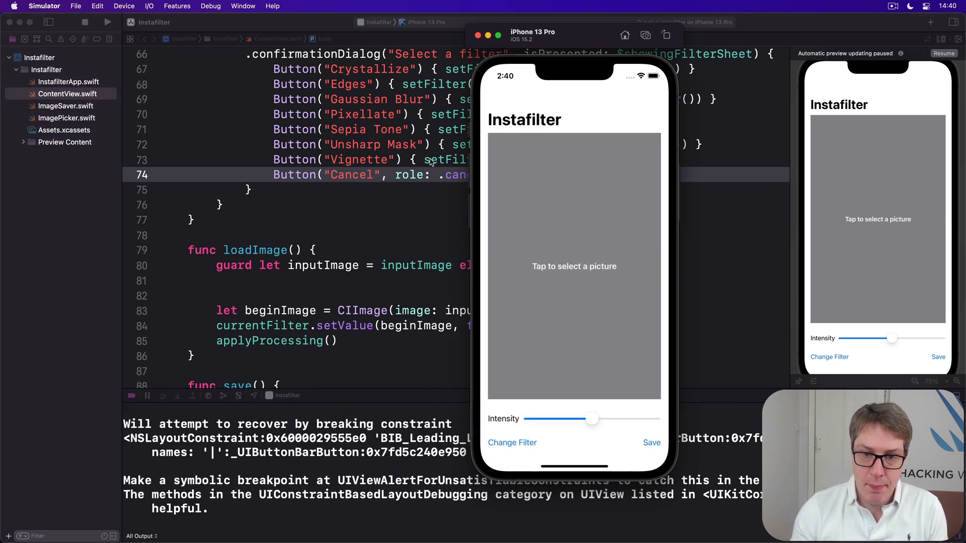
- Load the leaf photo from the picker, push Intensity to maximum, and bring up the Select a filter sheet
click(574, 266)
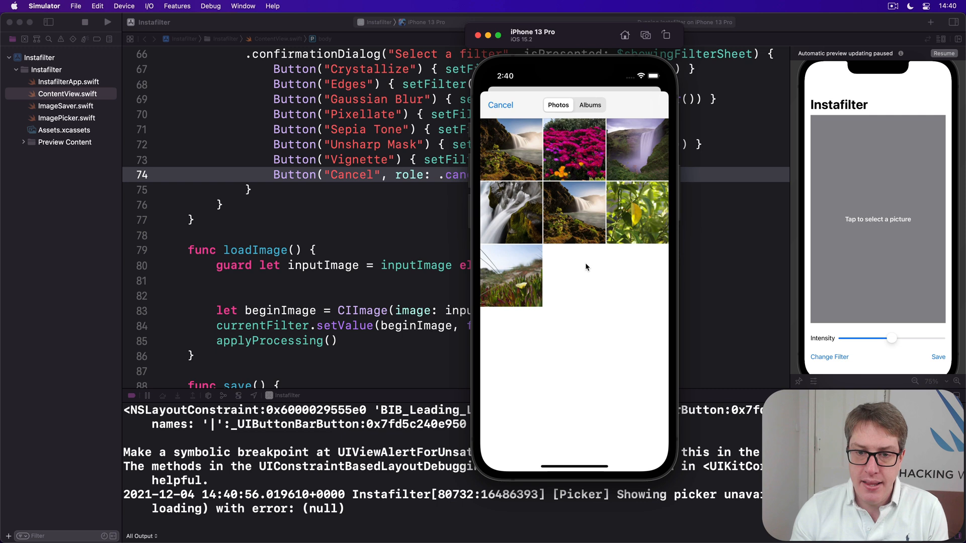
click(500, 105)
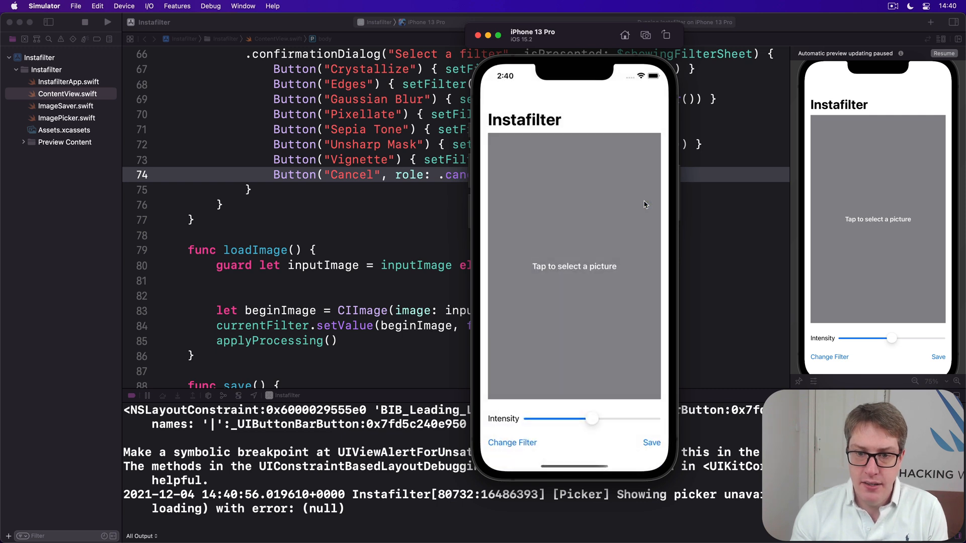
click(573, 266)
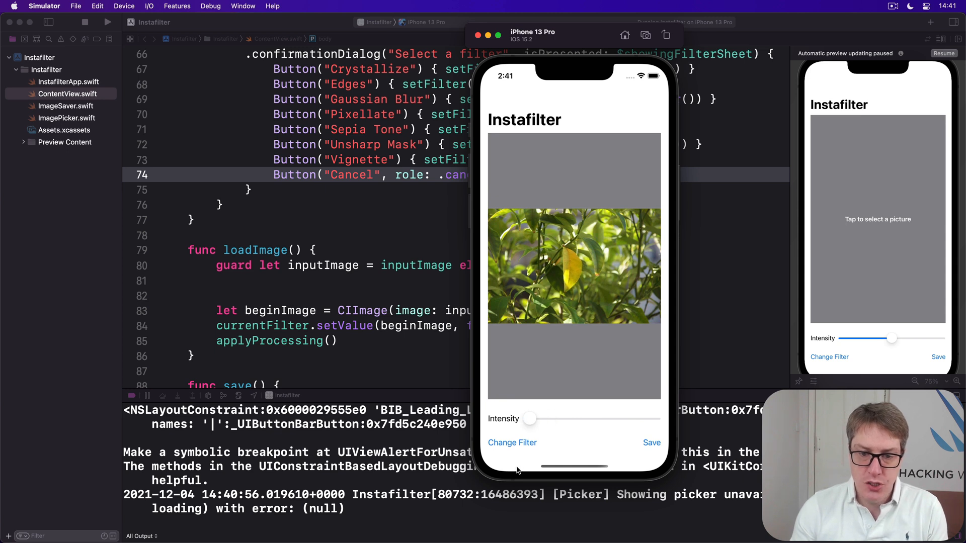
click(512, 443)
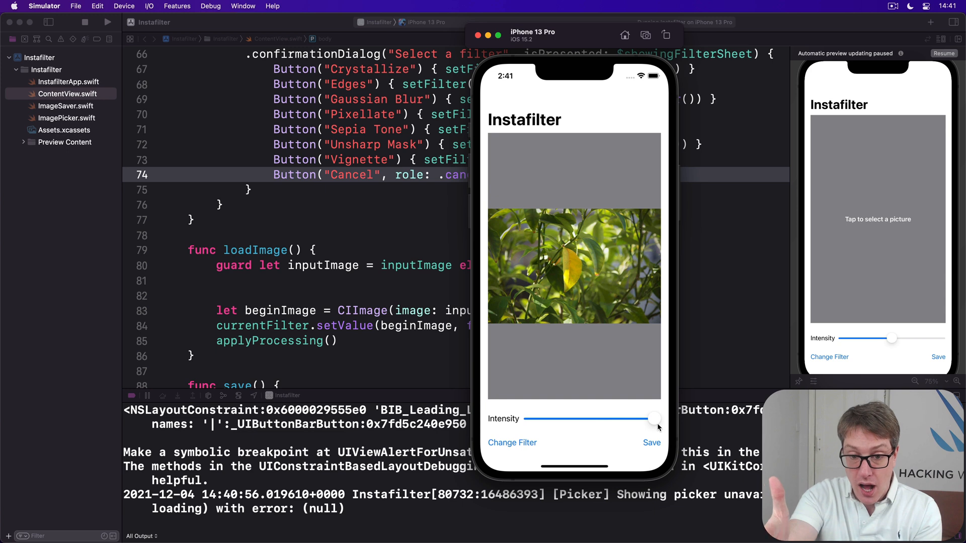
mouse_move(511, 458)
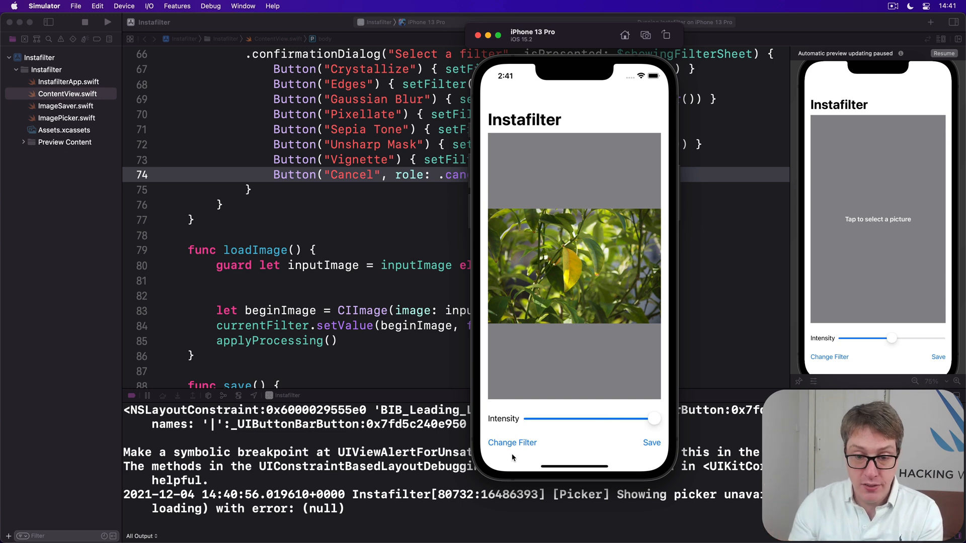
click(512, 442)
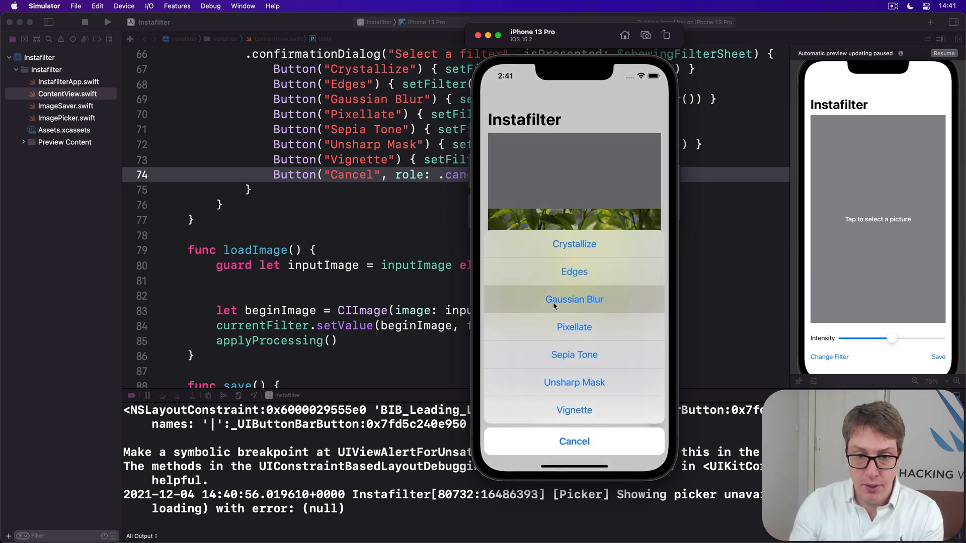
- Choose Gaussian Blur on the photo, crashing Instafilter with an unknown intensity key exception
click(574, 299)
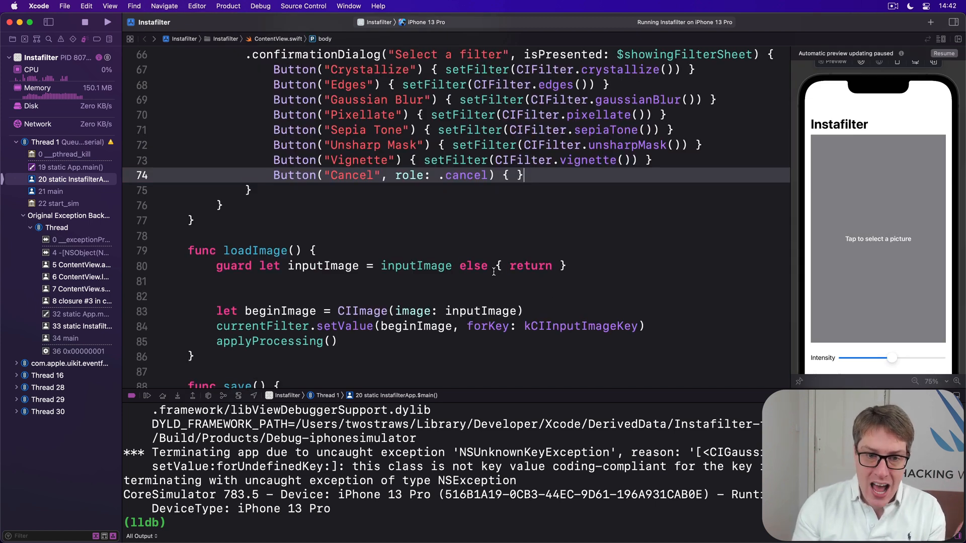
scroll(down, 3)
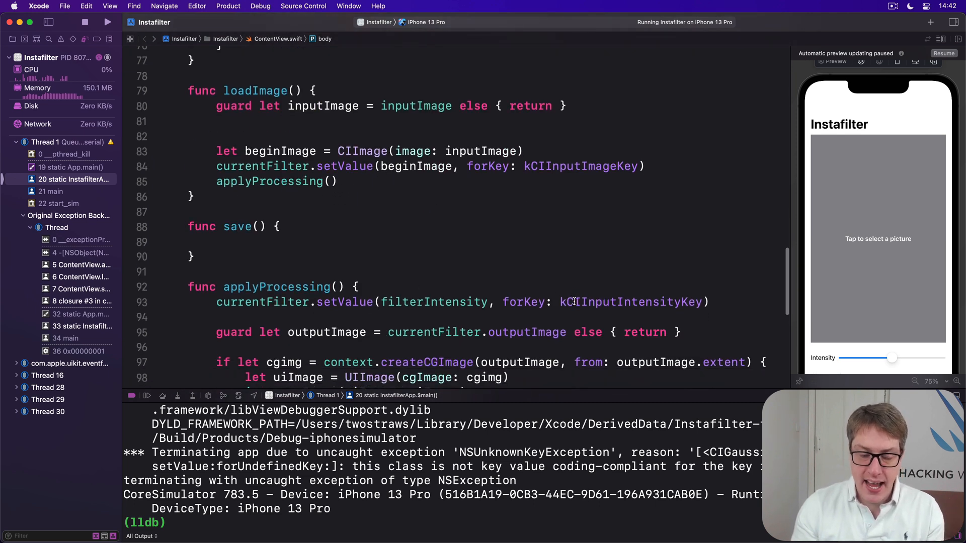
- Open an empty line above the intensity setValue call at the top of applyProcessing
double_click(630, 301)
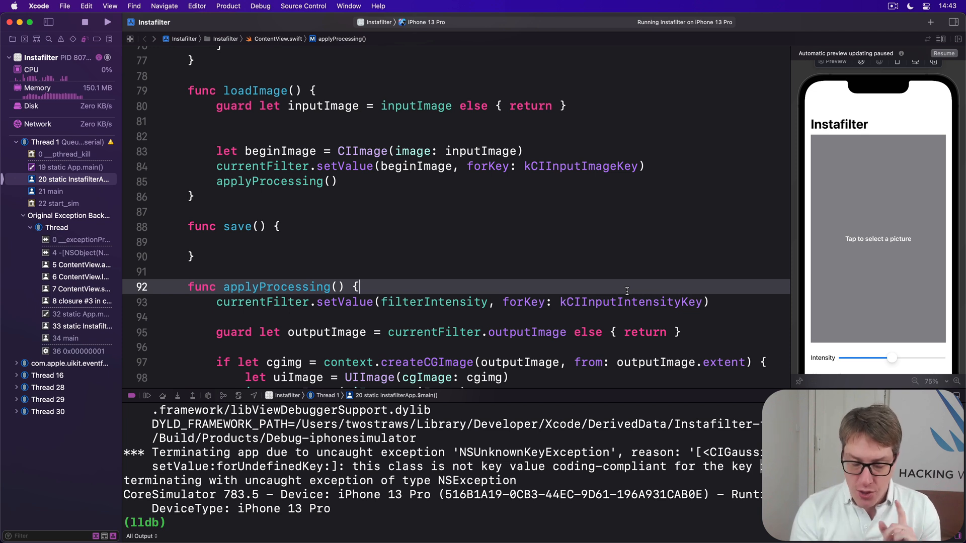
click(365, 301)
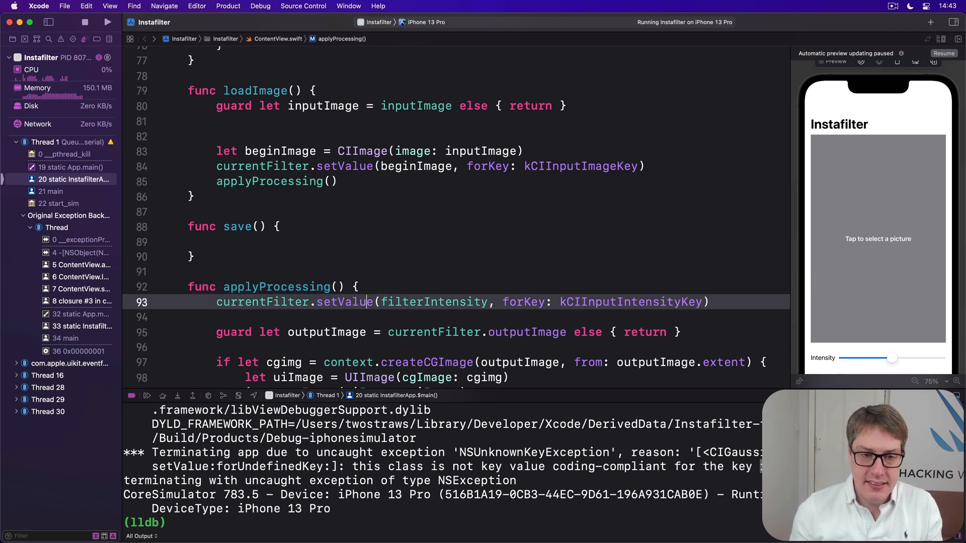
double_click(435, 302)
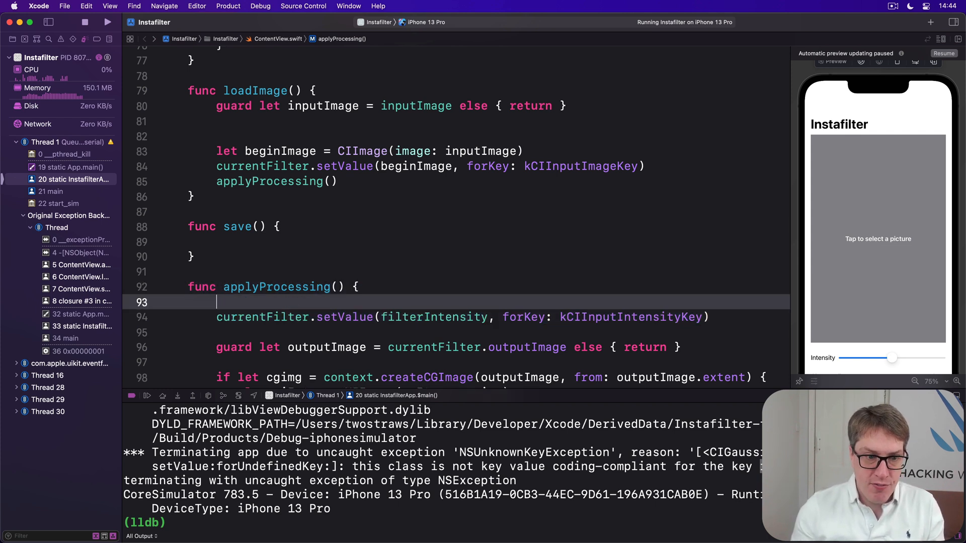
- Store currentFilter.inputKeys and set intensity only when inputKeys contains kCIInputIntensityKey
text(let inputKeys = currentFilter./)
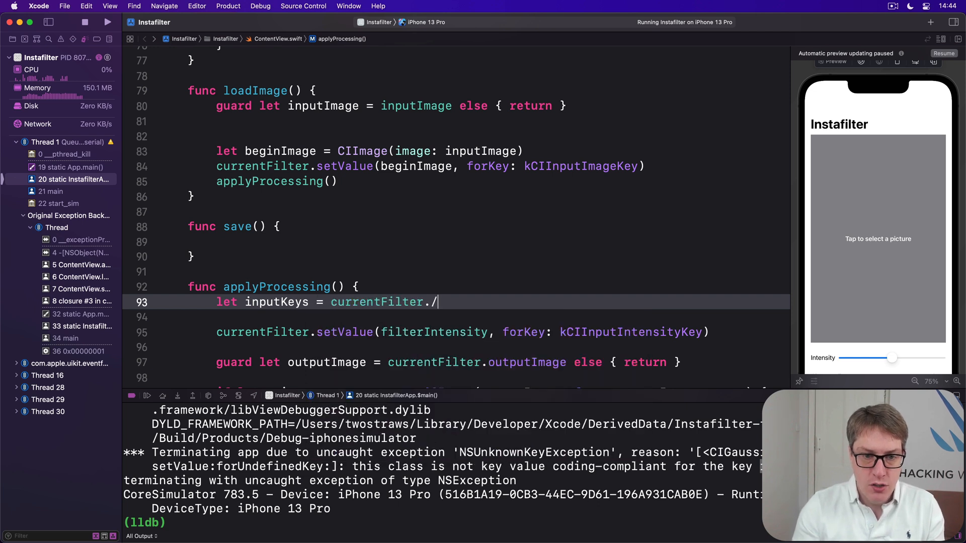
text(inputKeys)
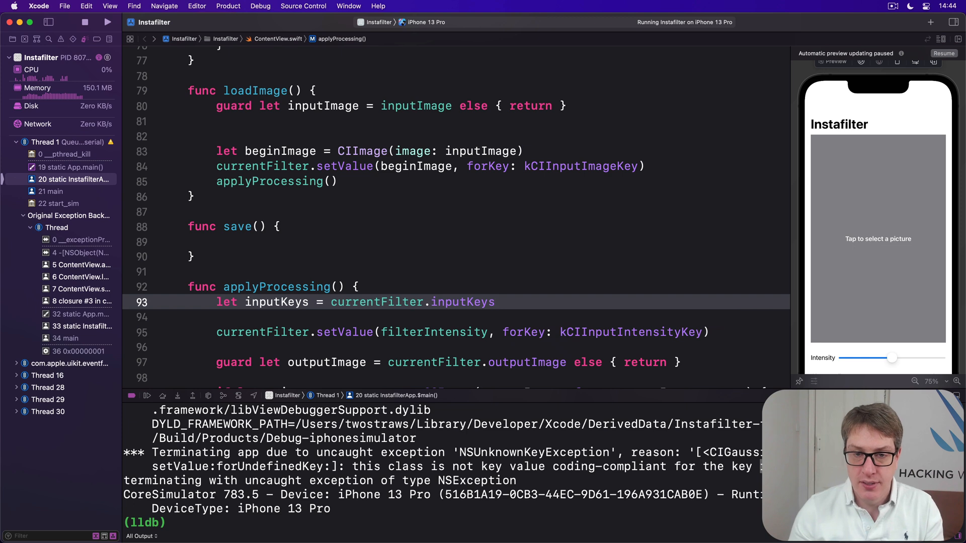
click(495, 301)
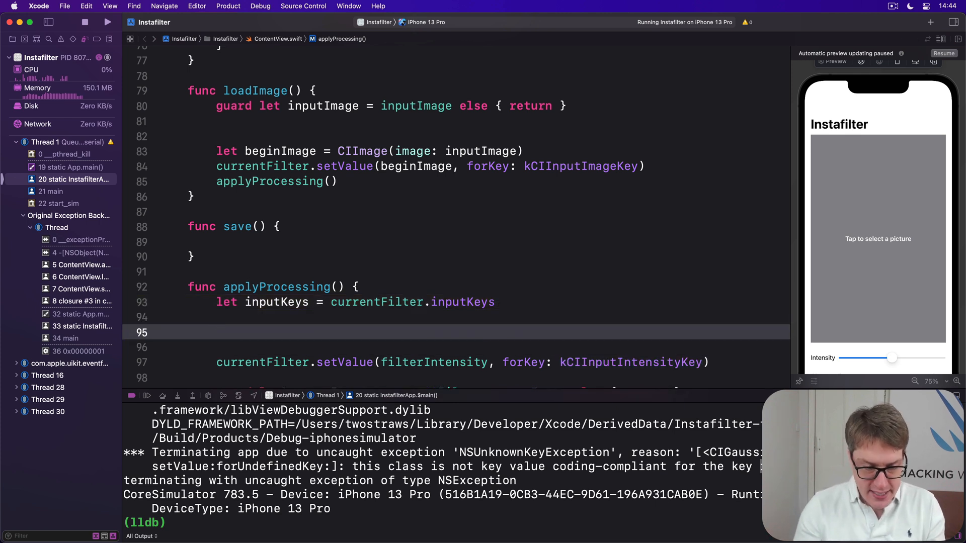
text(if inputKeys.contains(element: String)
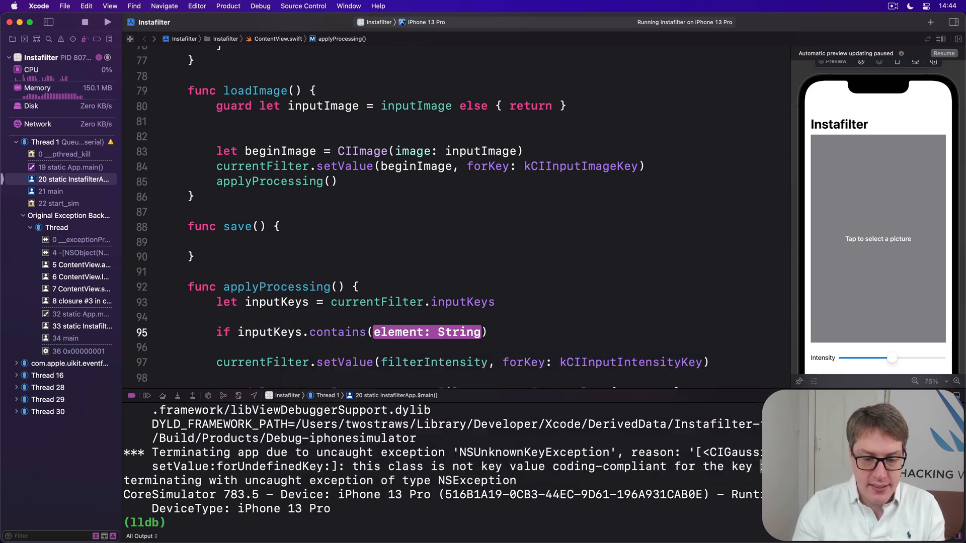
text(kCIInputIntensityKey)
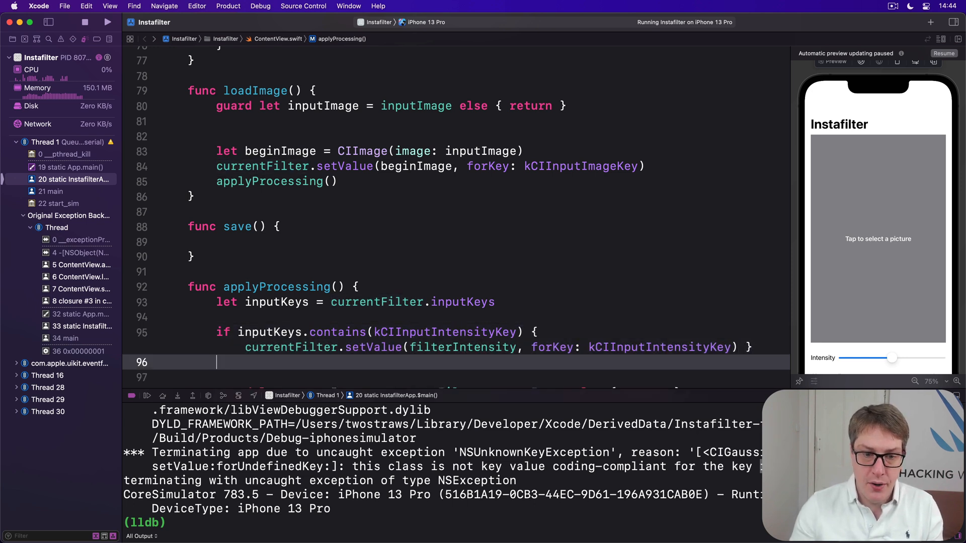
scroll(down, 3)
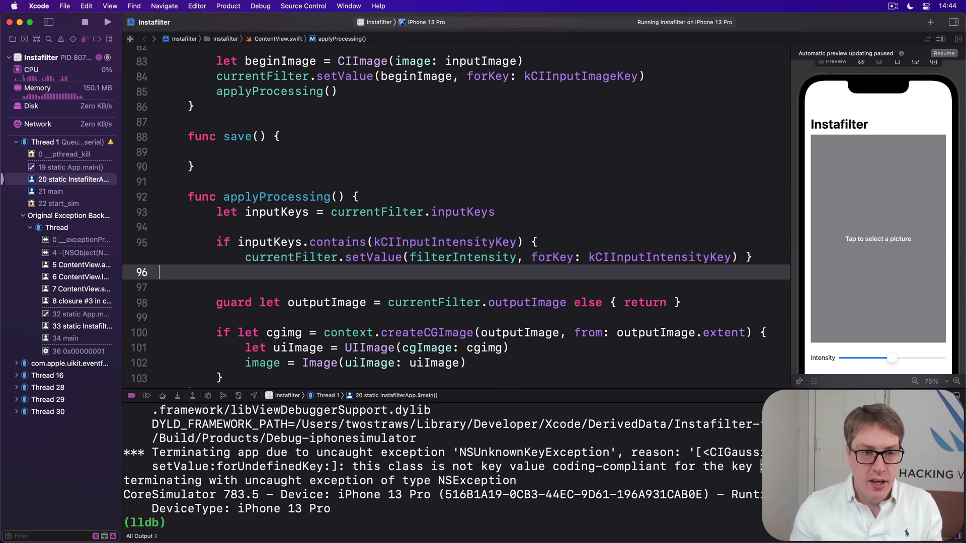
- Add a radius check setting kCIInputRadiusKey to filterIntensity * 200
text(if inputKeys.contains(kCIInputIntensityKey) {)
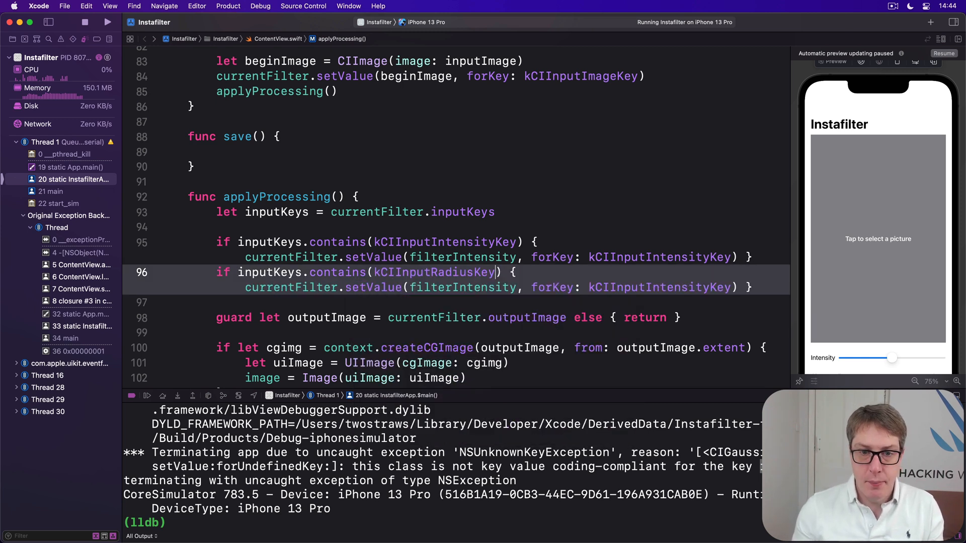
text(radiusk)
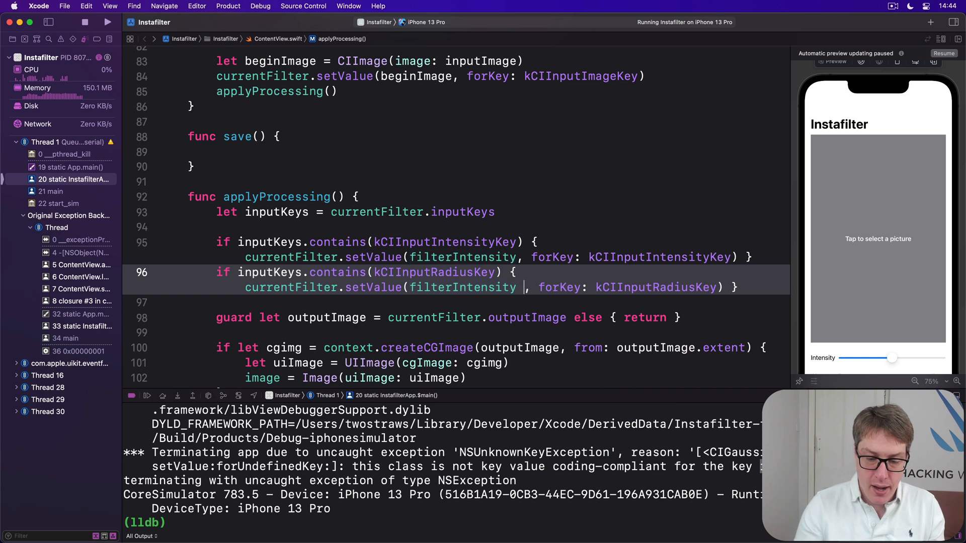
text(* 200)
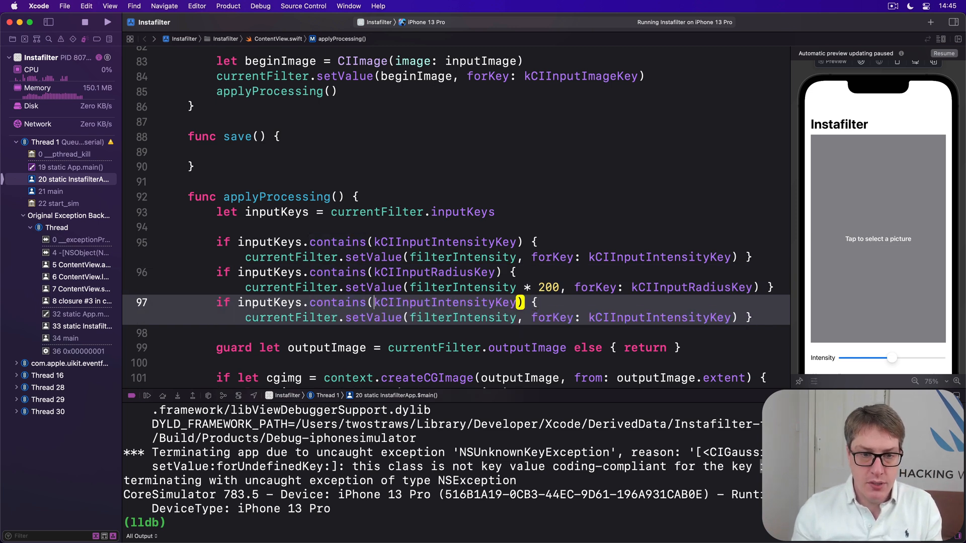
- Add a scale check setting kCIInputScaleKey to filterIntensity * 10
text(scalek)
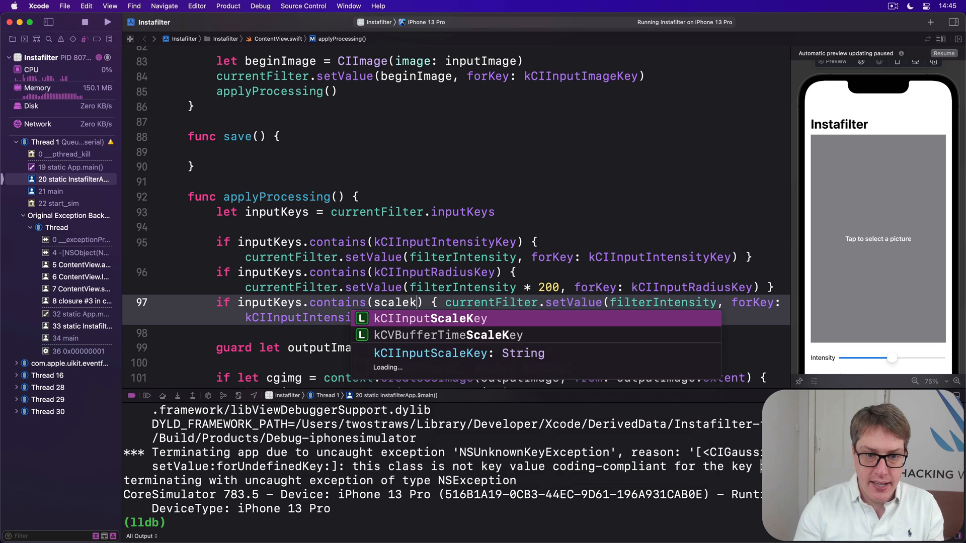
click(430, 319)
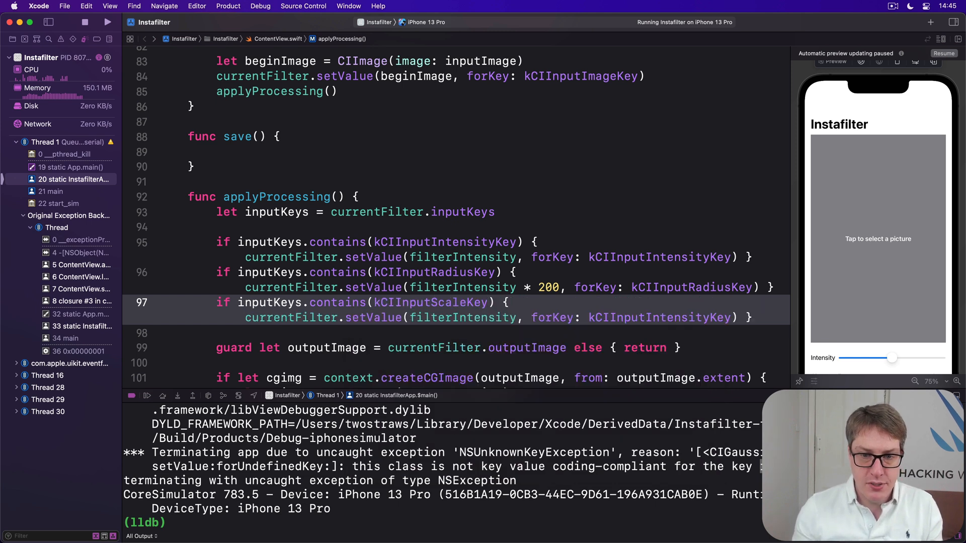
double_click(657, 317)
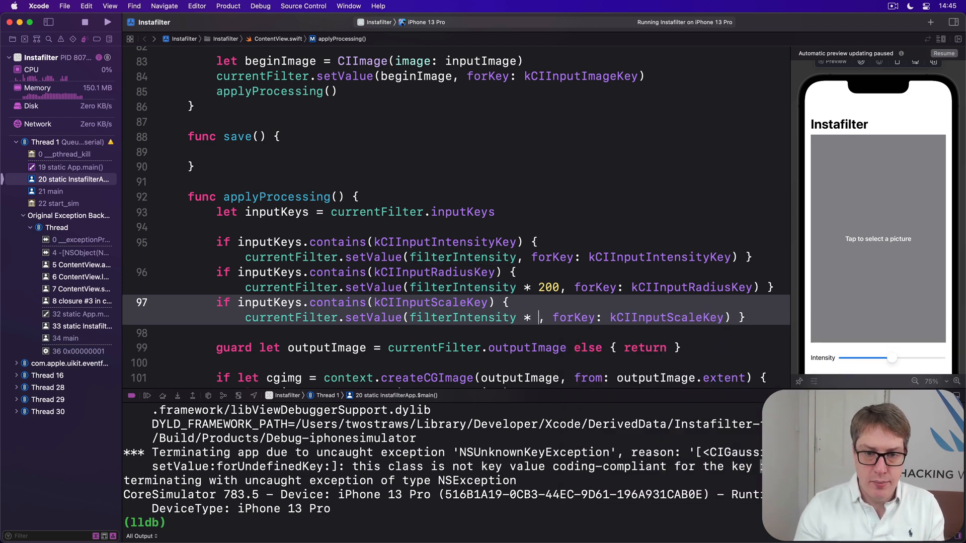
text(10)
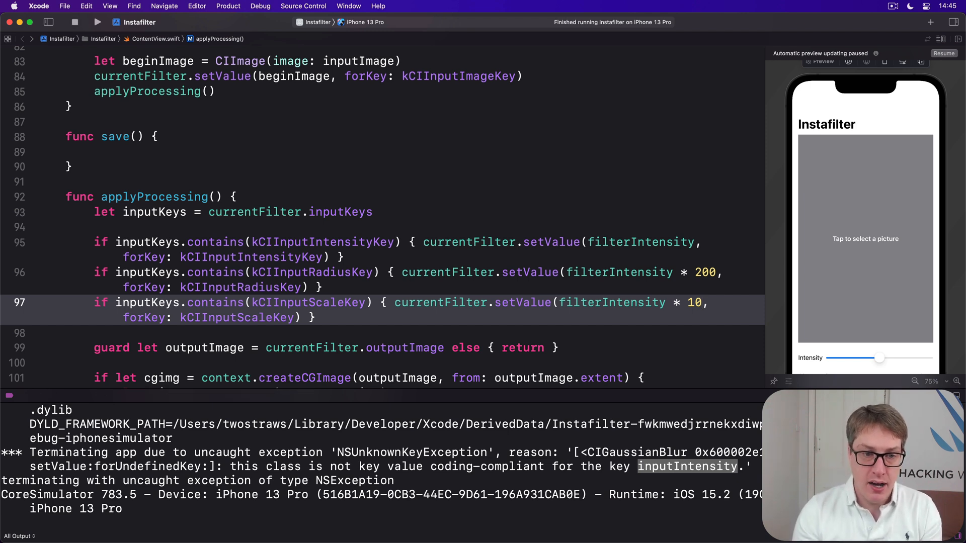
- Relaunch Instafilter, load the leaf photo and apply the Edges filter, turning the image black
click(97, 22)
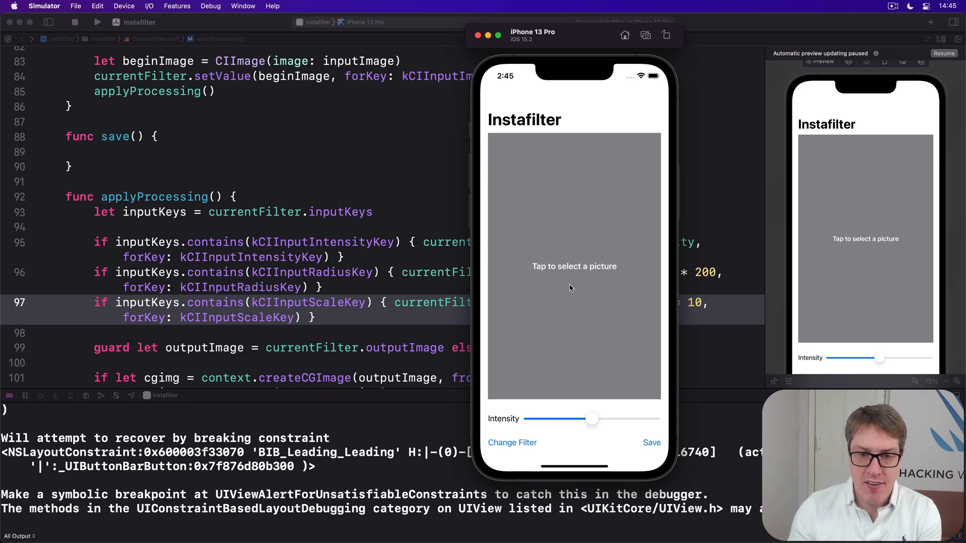
click(573, 265)
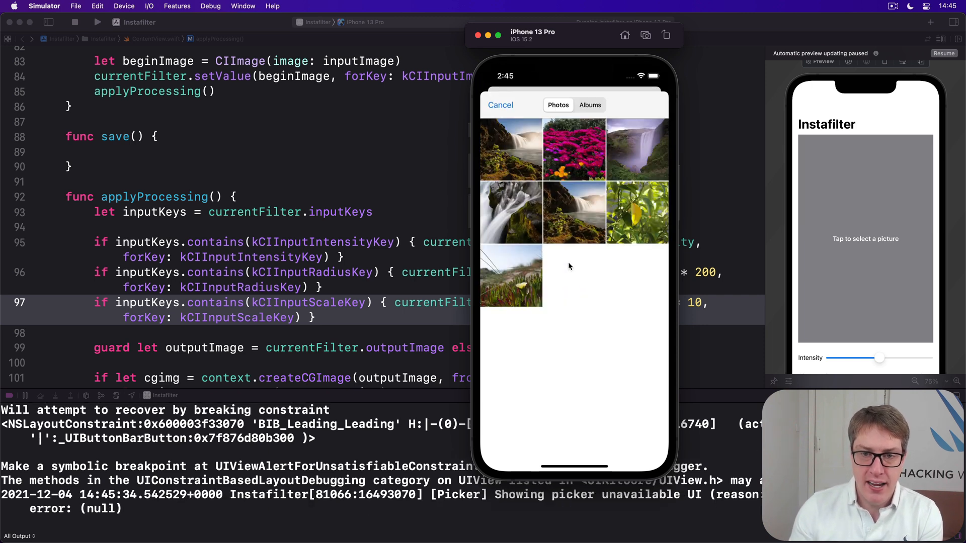
click(500, 104)
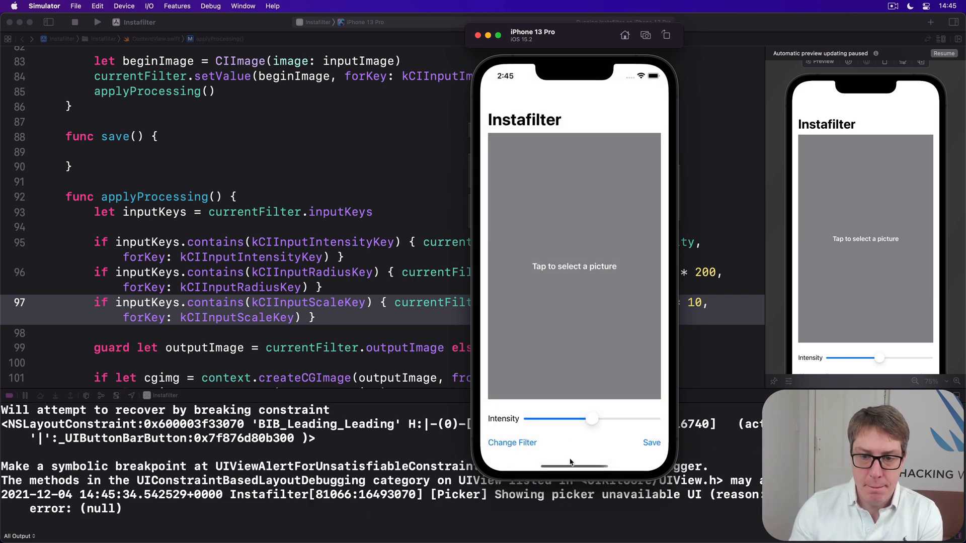
click(574, 265)
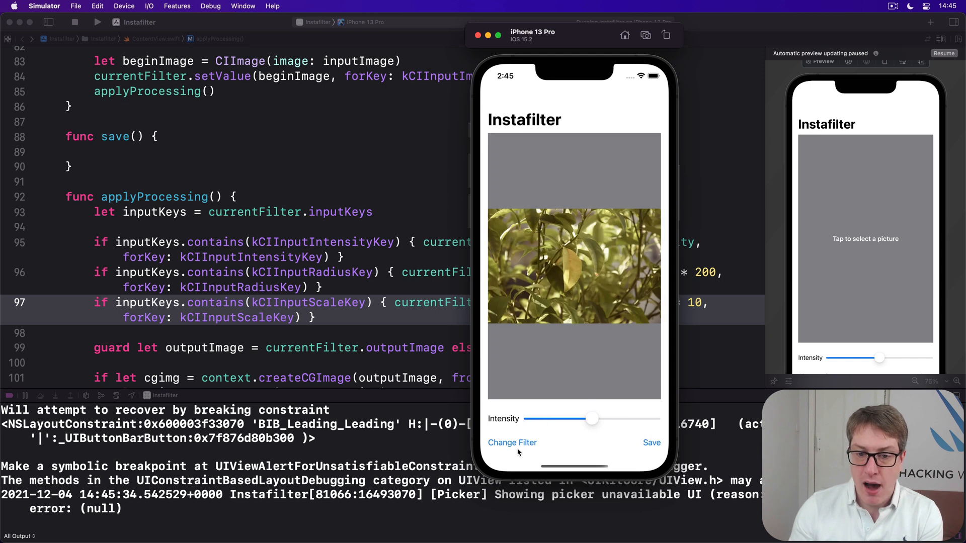
click(512, 443)
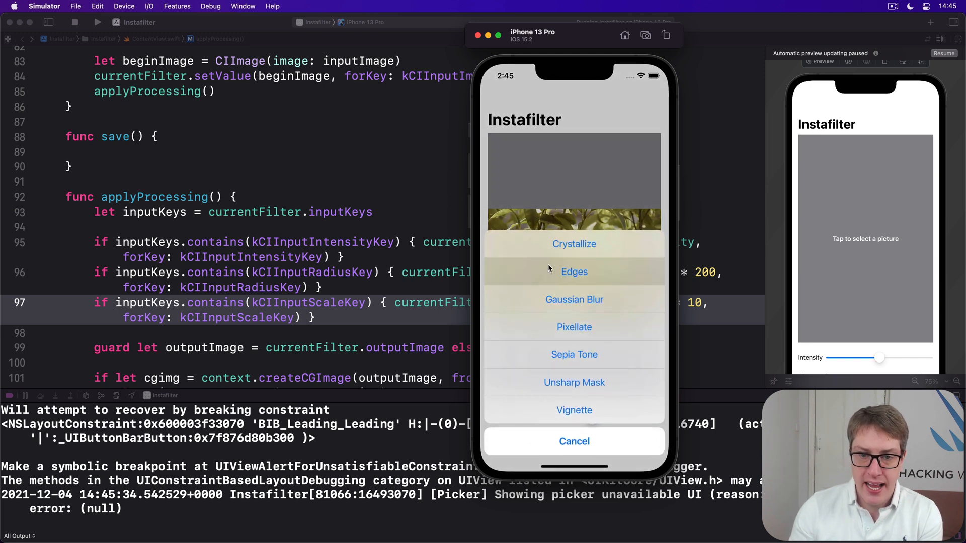
click(573, 271)
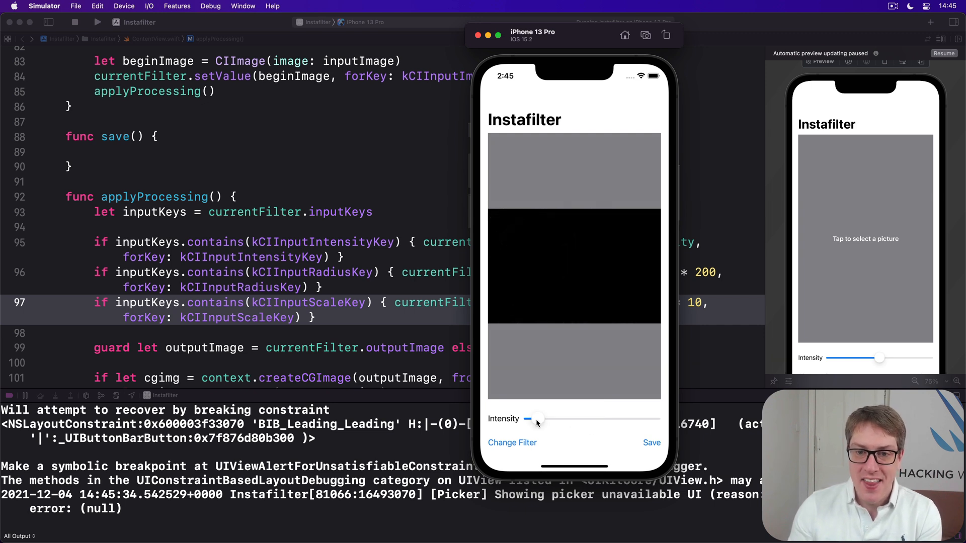
- Apply Gaussian Blur to the leaf photo, then switch to a different filter
click(512, 443)
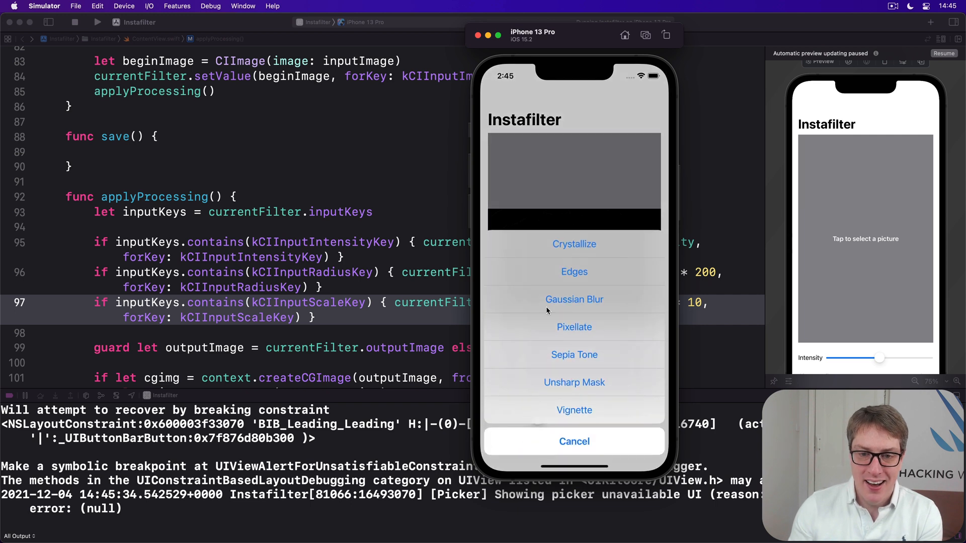
click(574, 441)
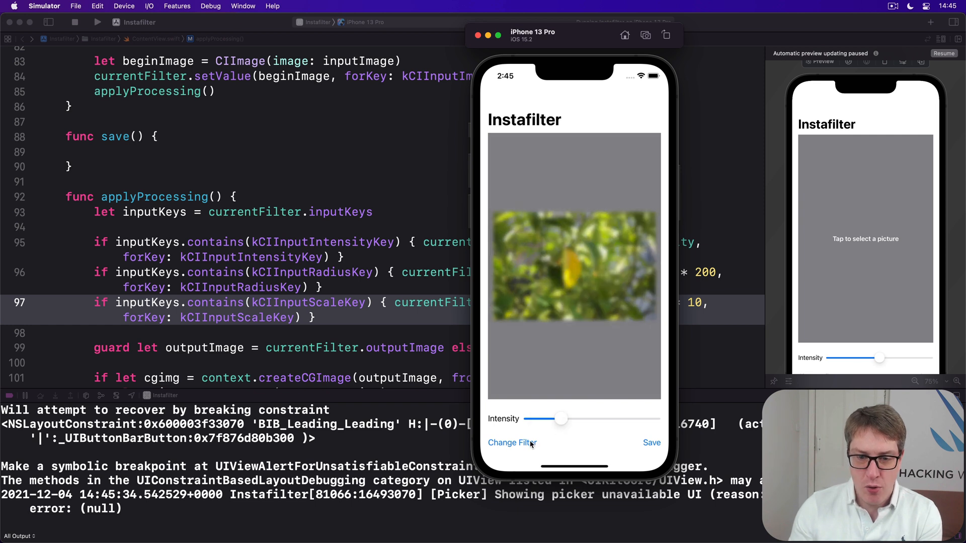
click(512, 443)
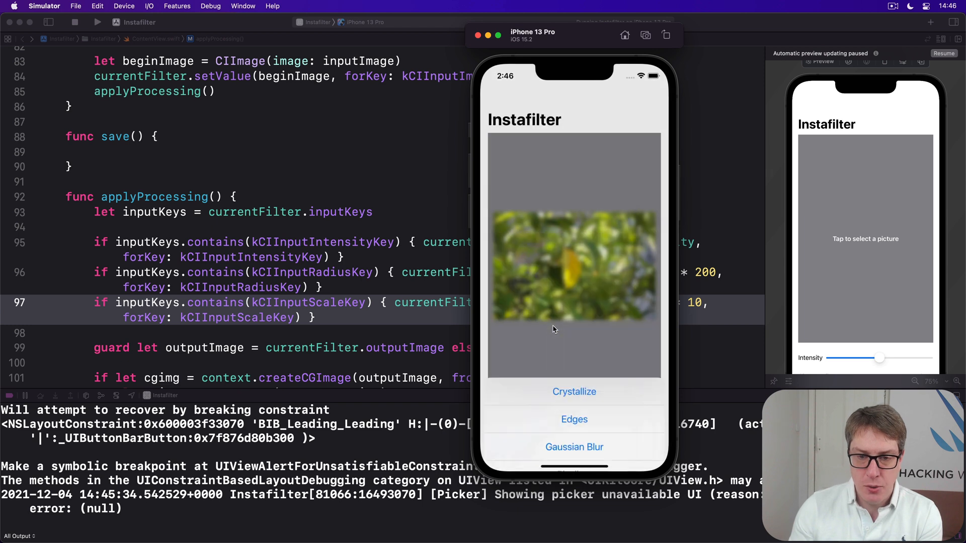
click(573, 391)
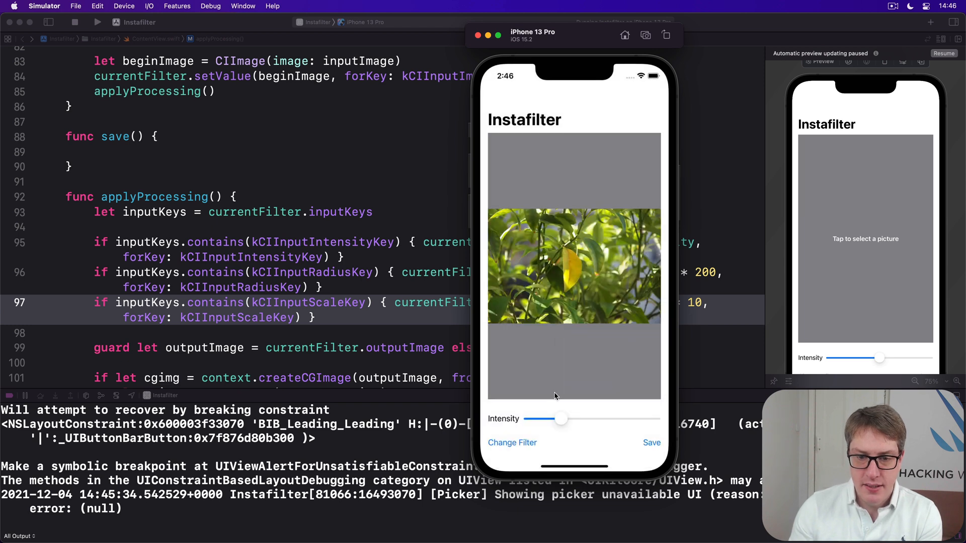
mouse_move(608, 423)
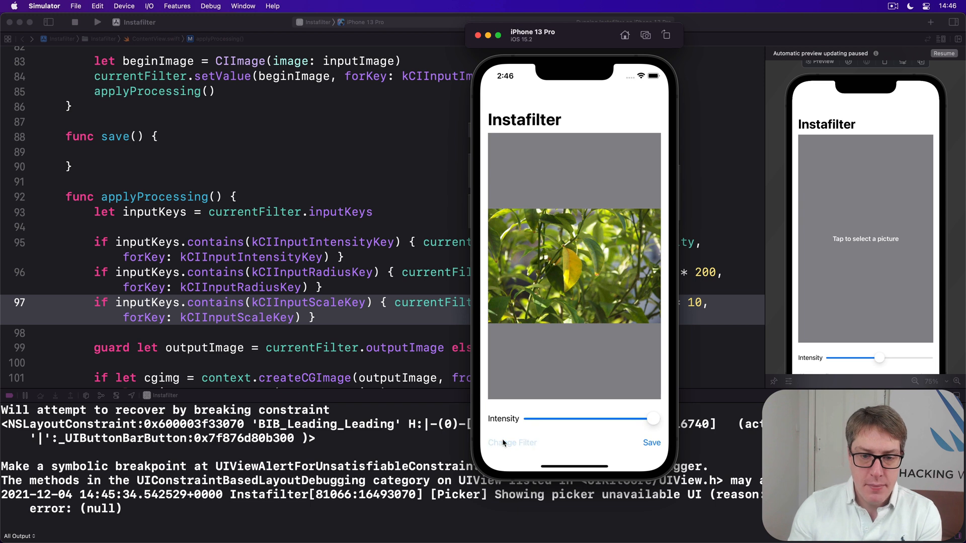
- Sharpen the photo with Unsharp Mask at full intensity, then return to the confirmationDialog buttons code
click(512, 443)
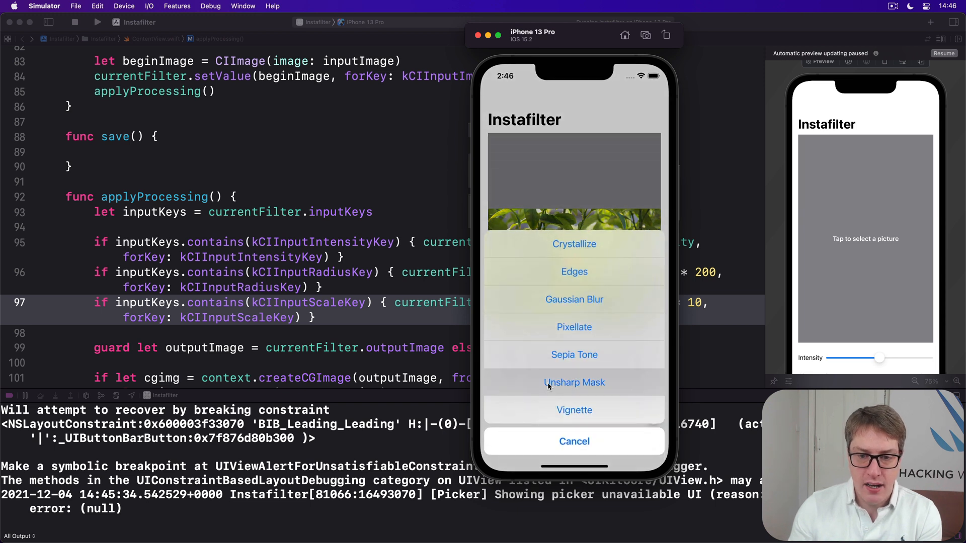
click(575, 382)
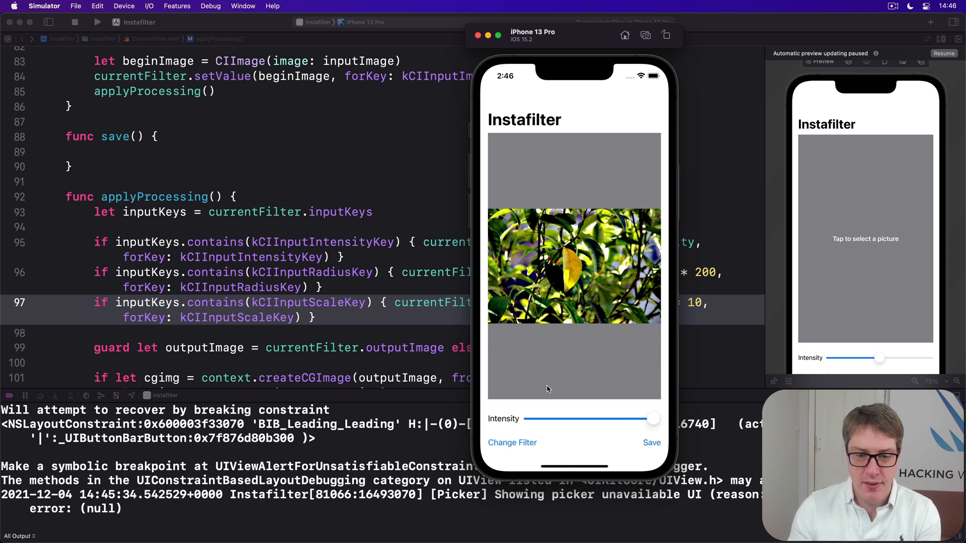
mouse_move(518, 453)
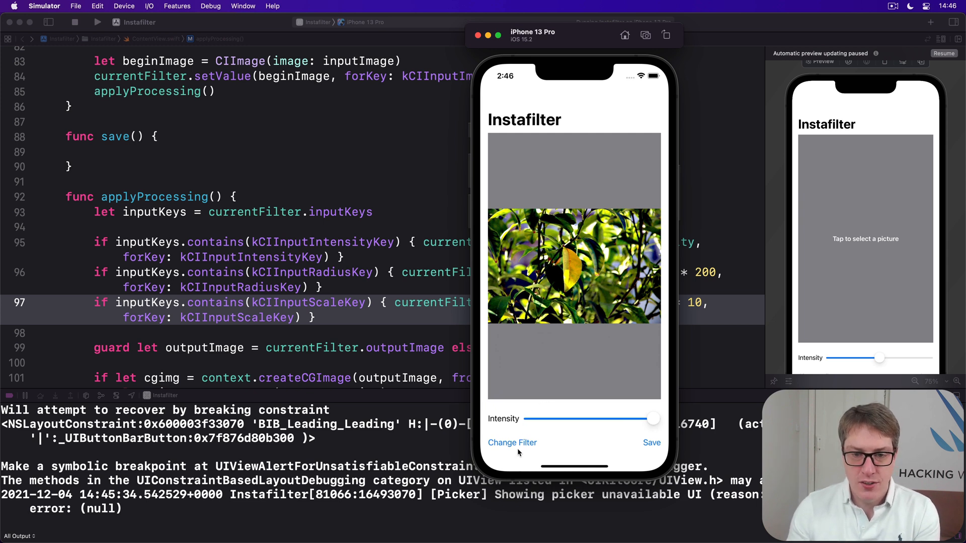
click(512, 443)
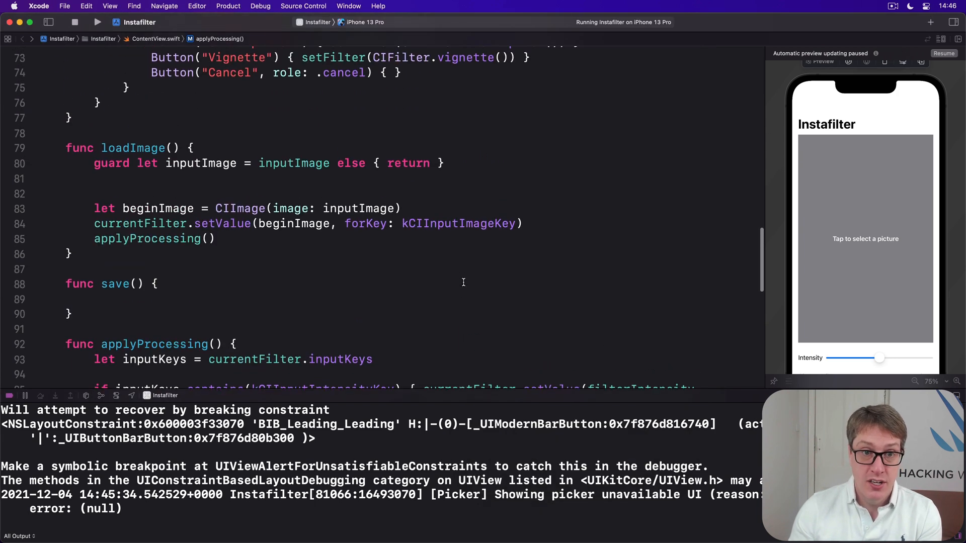
scroll(up, 3)
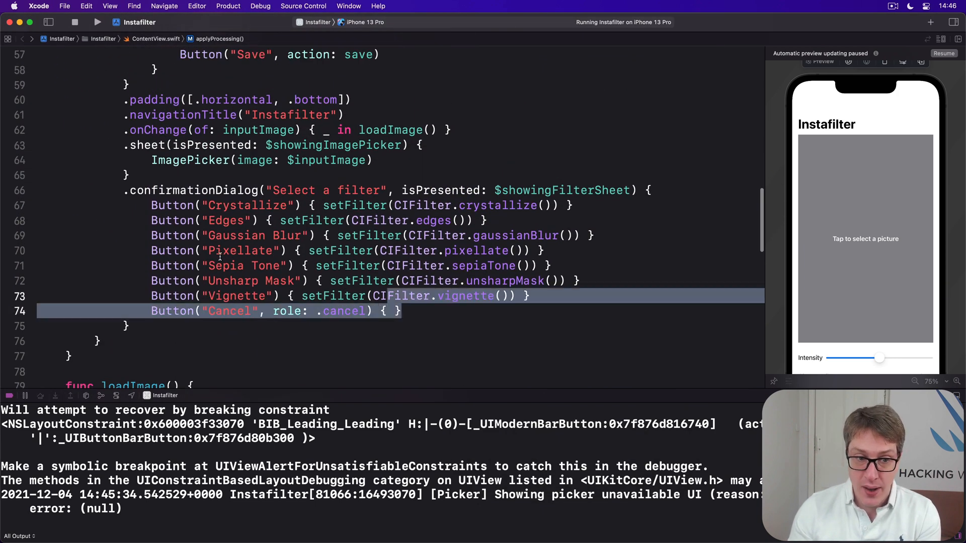